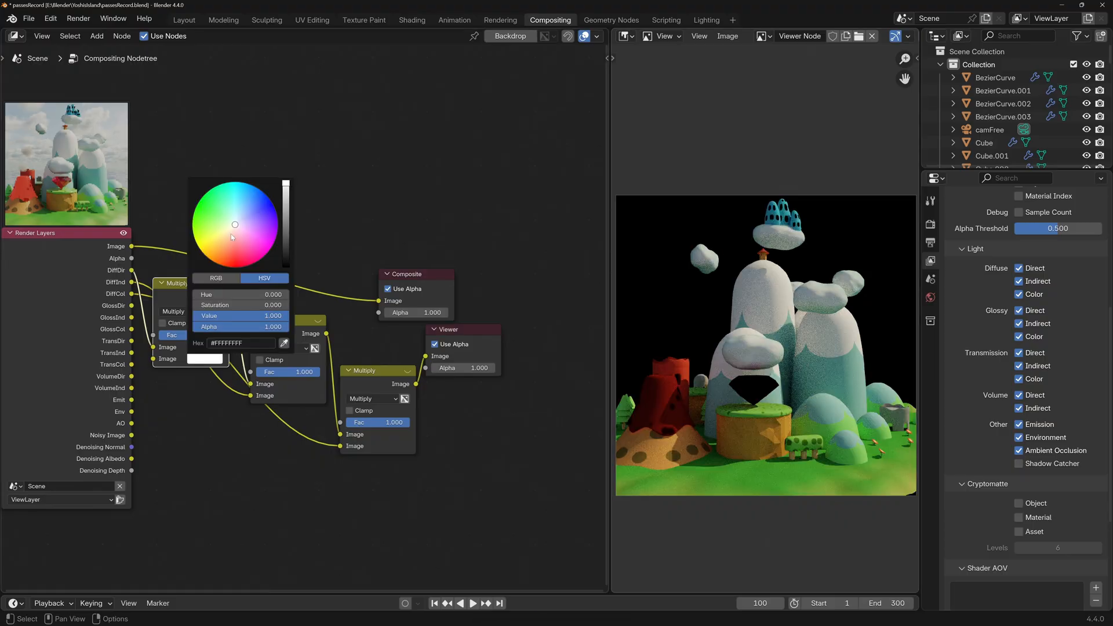
Switch to the Layout workspace showing the island scene viewports.
left_click(183, 20)
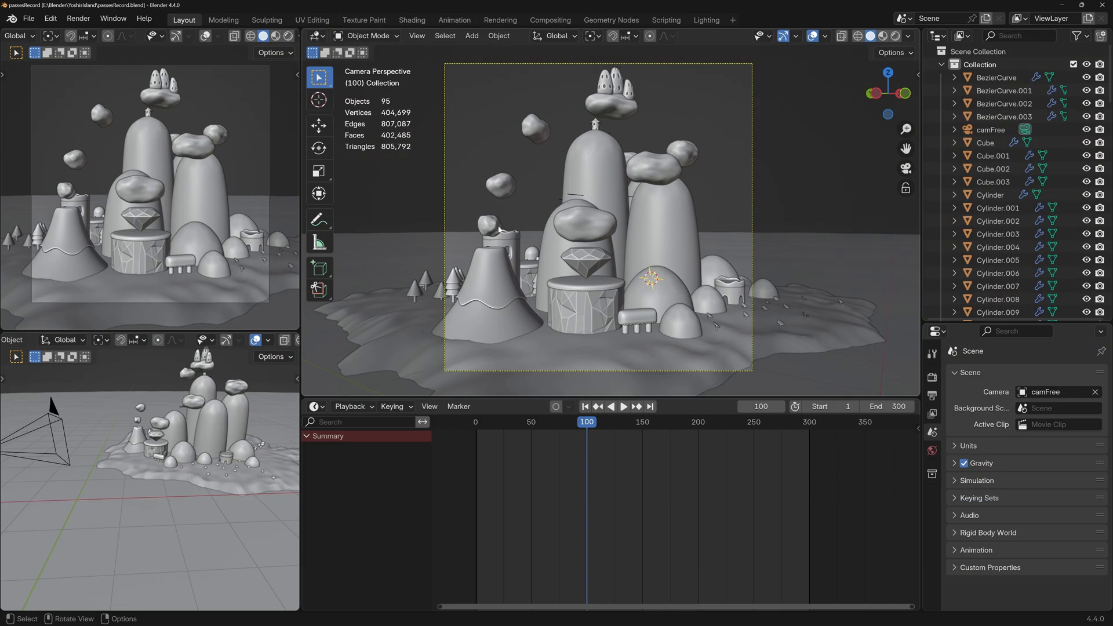
mouse_move(637, 250)
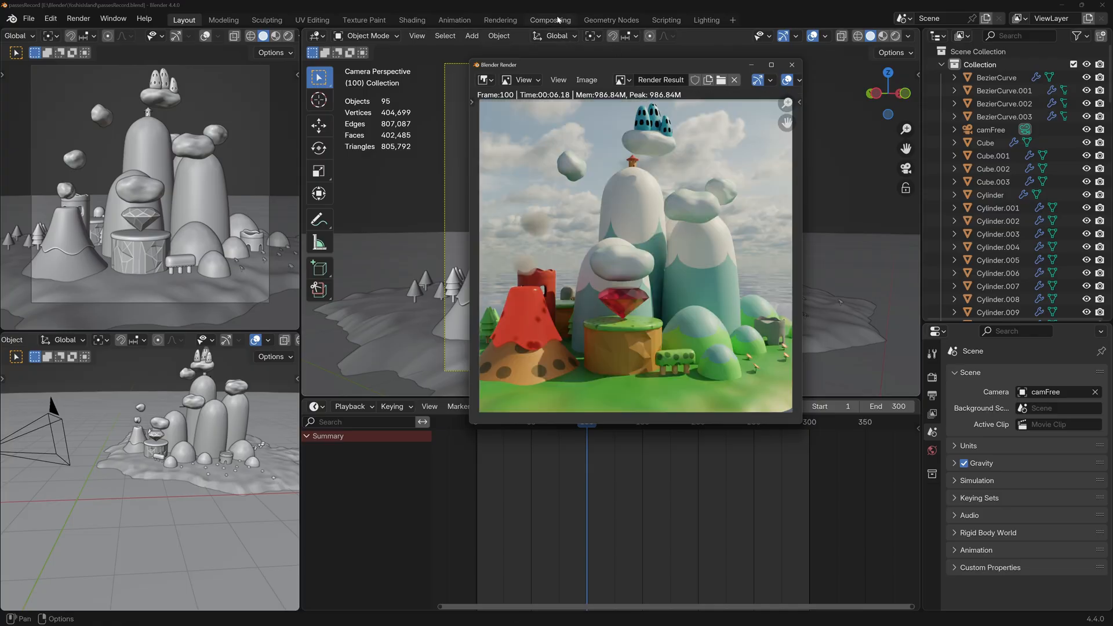
Switch to the Compositing workspace and move the Render Layers node further left.
left_click(548, 19)
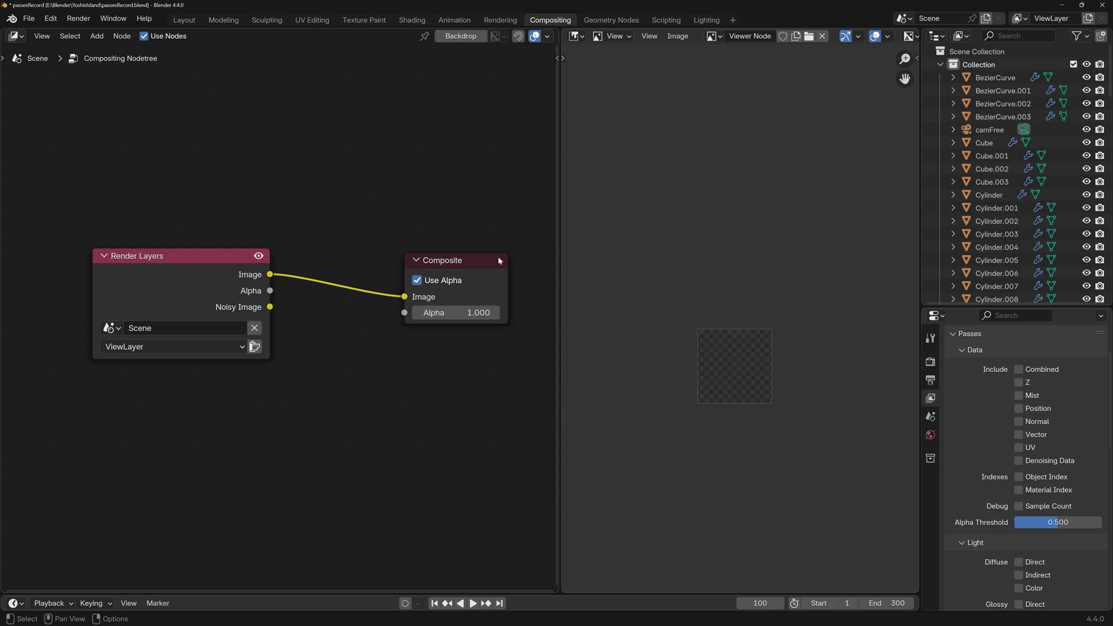
left_click_drag(181, 255, 141, 242)
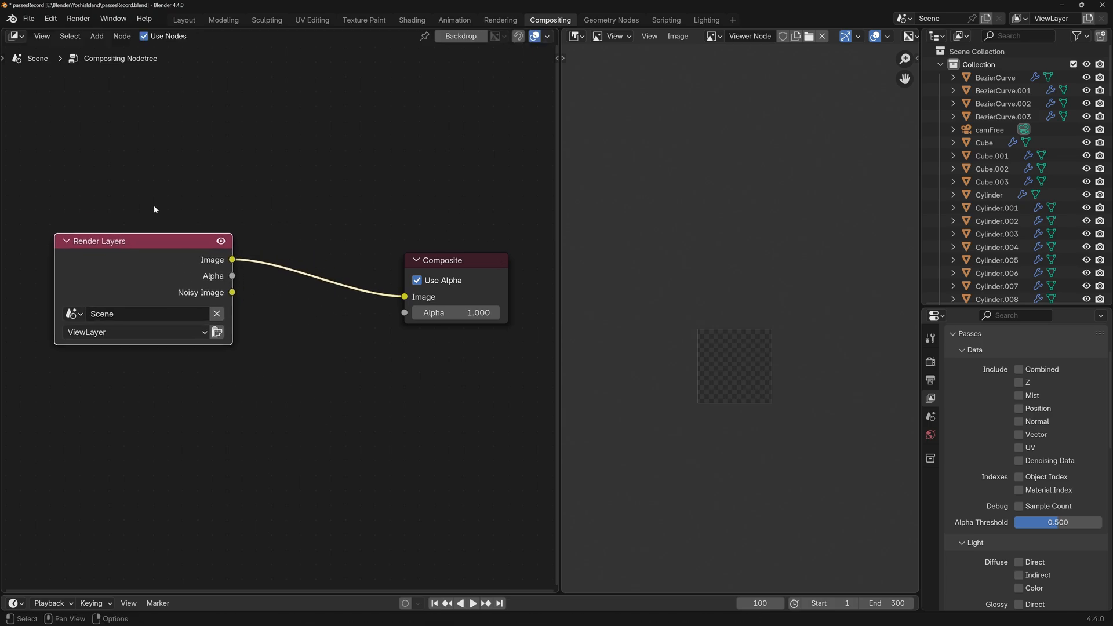
mouse_move(431, 274)
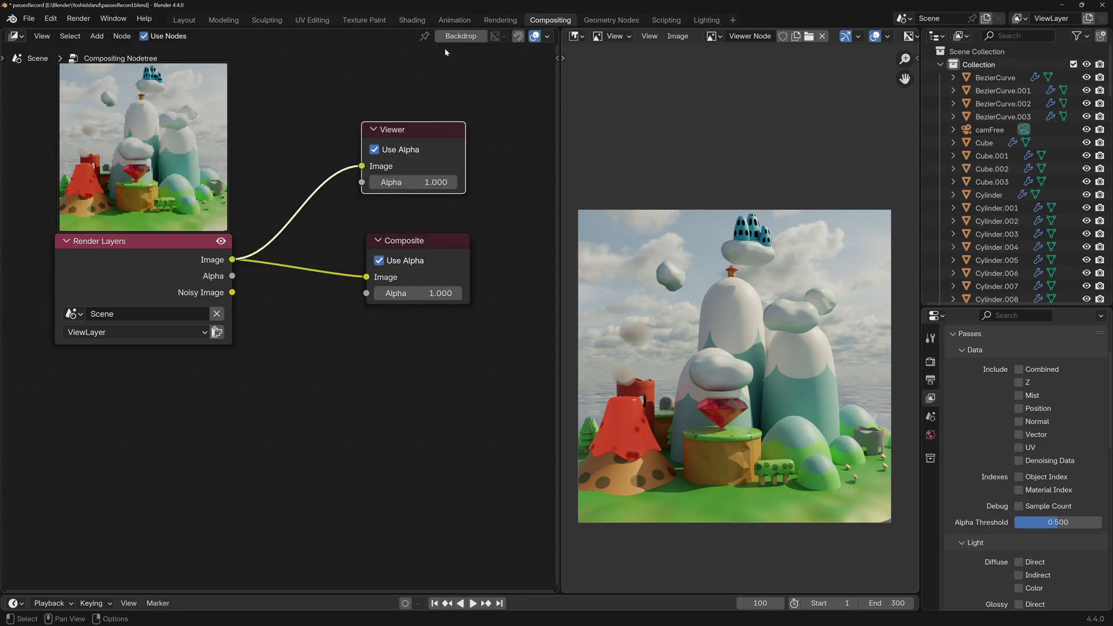
Show the View Layer Properties with the render pass settings.
left_click(460, 36)
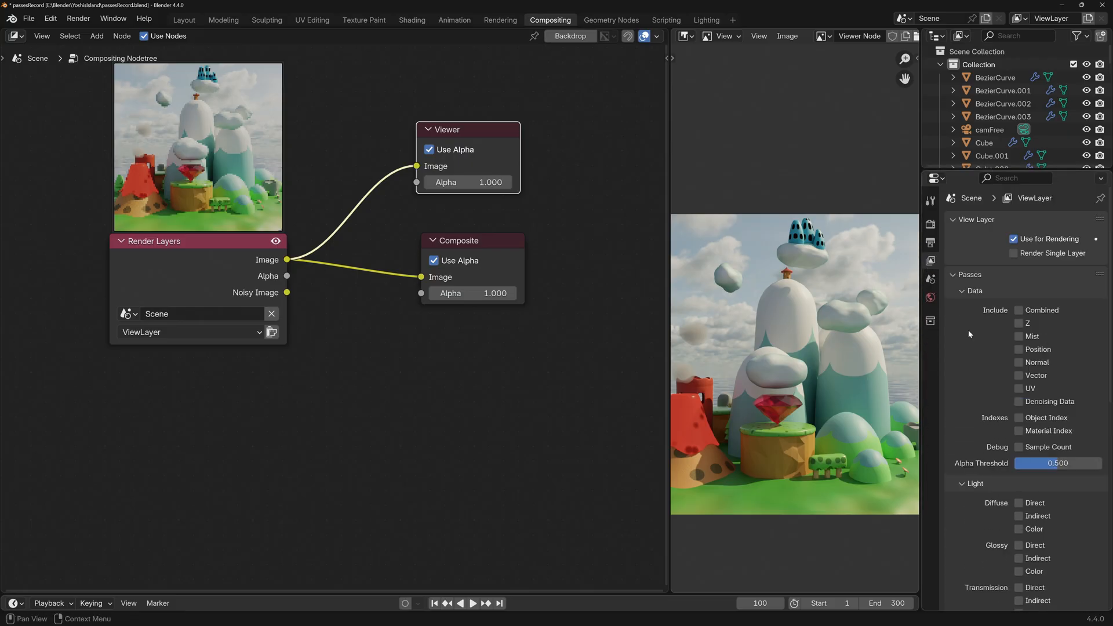
Enable the light passes for rendering and close the render result window.
scroll("down", 3)
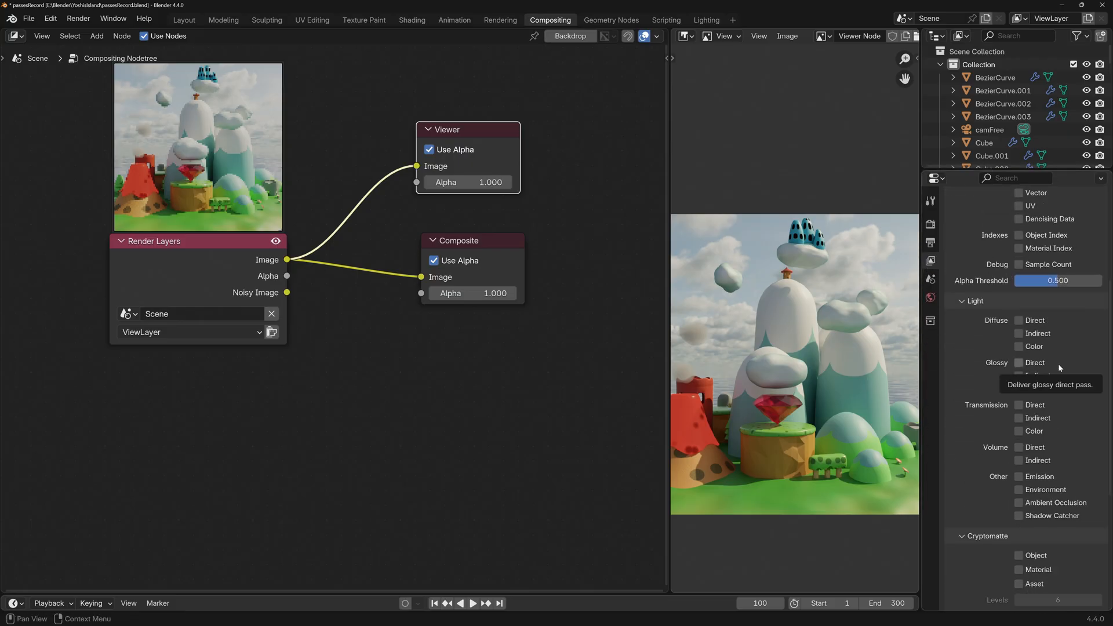
mouse_move(985, 294)
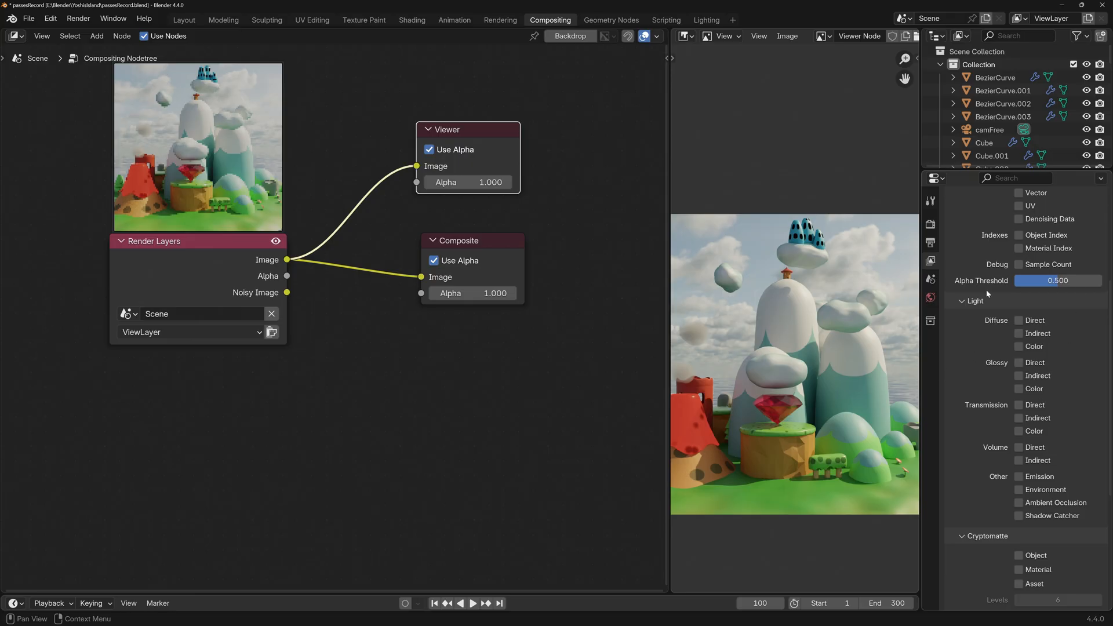
mouse_move(1004, 324)
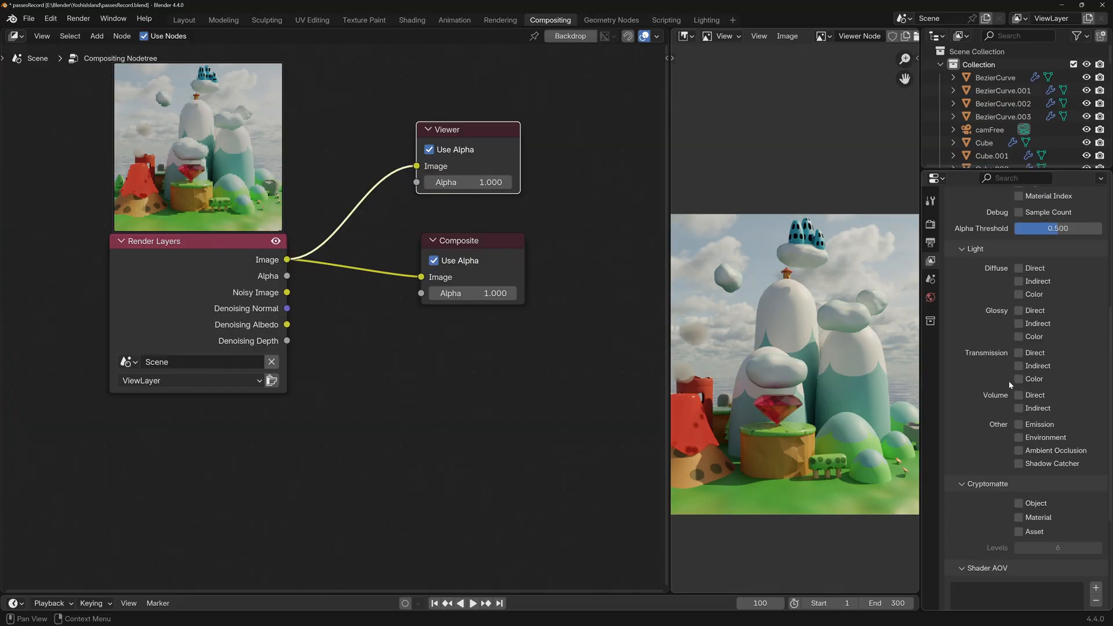
left_click(1019, 294)
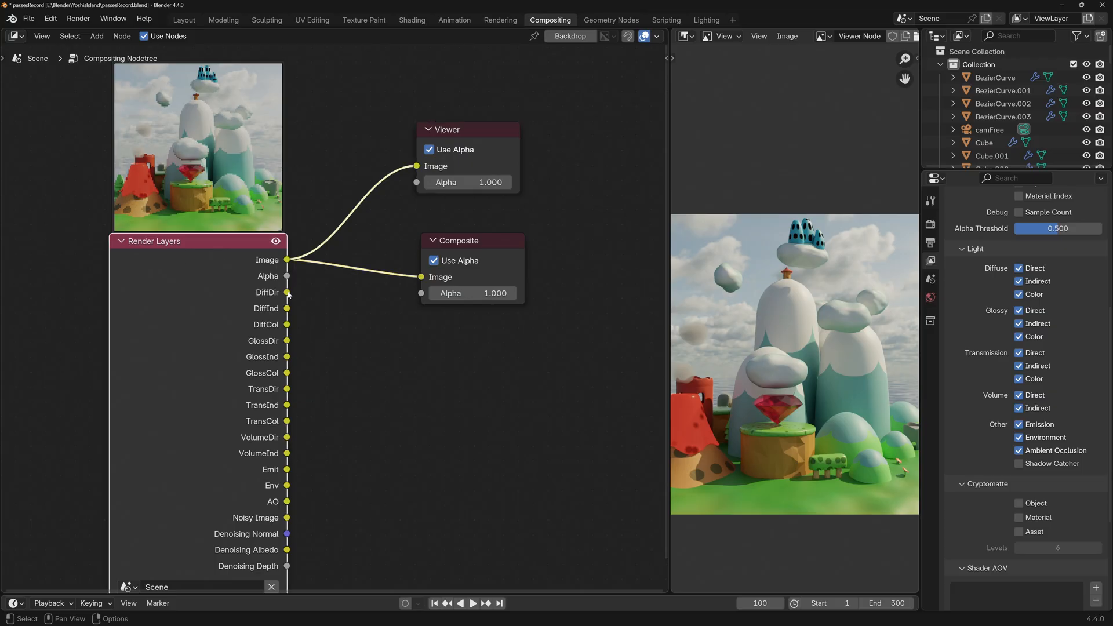
mouse_move(279, 529)
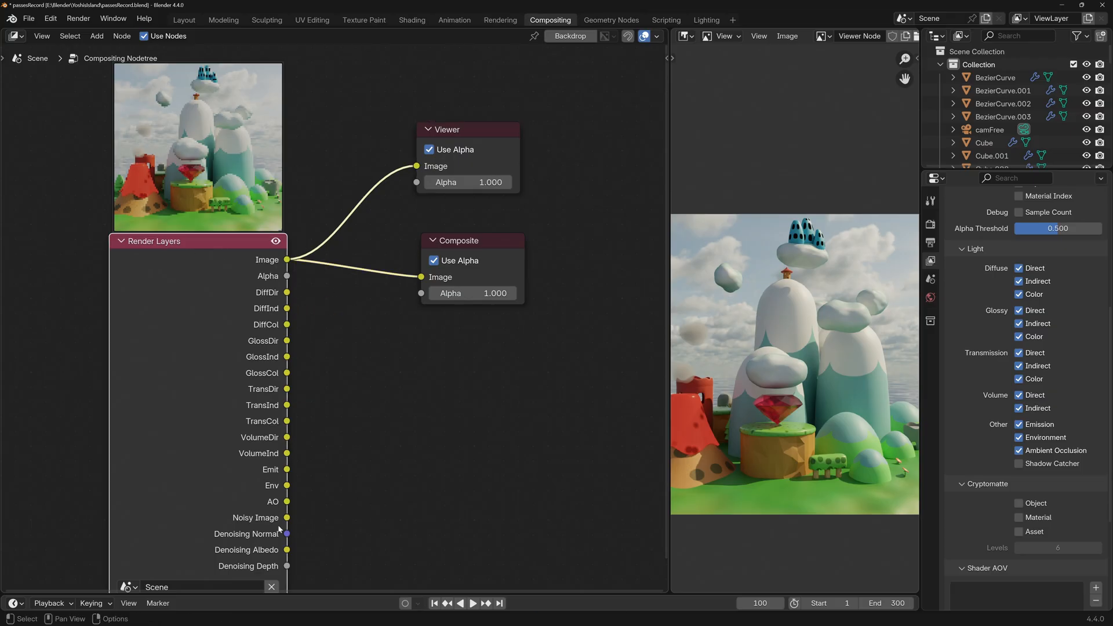
mouse_move(212, 334)
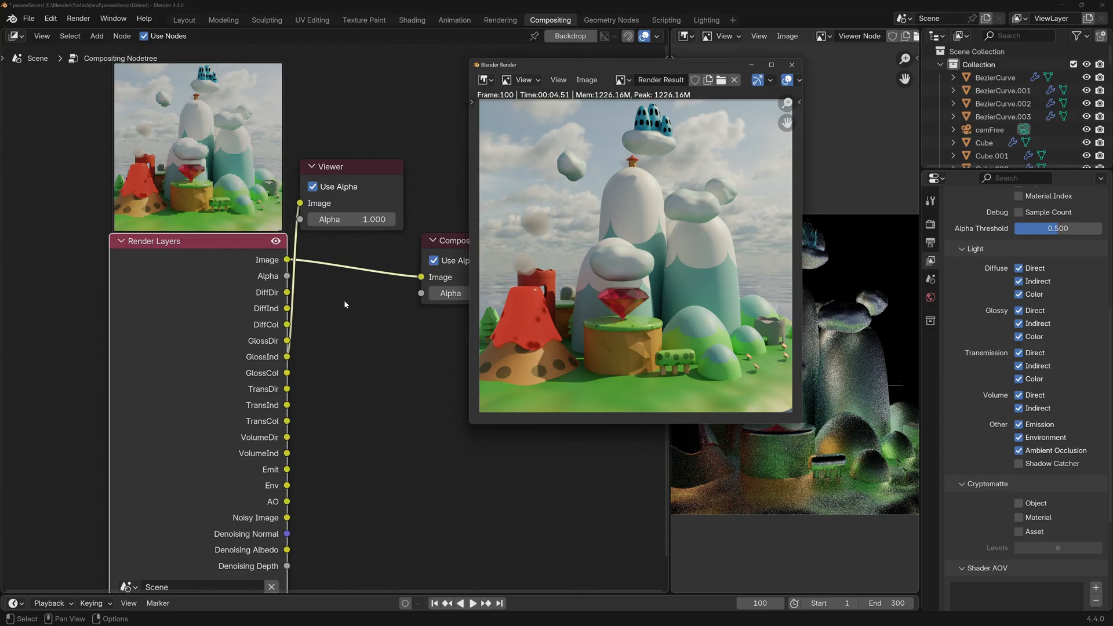
left_click(792, 65)
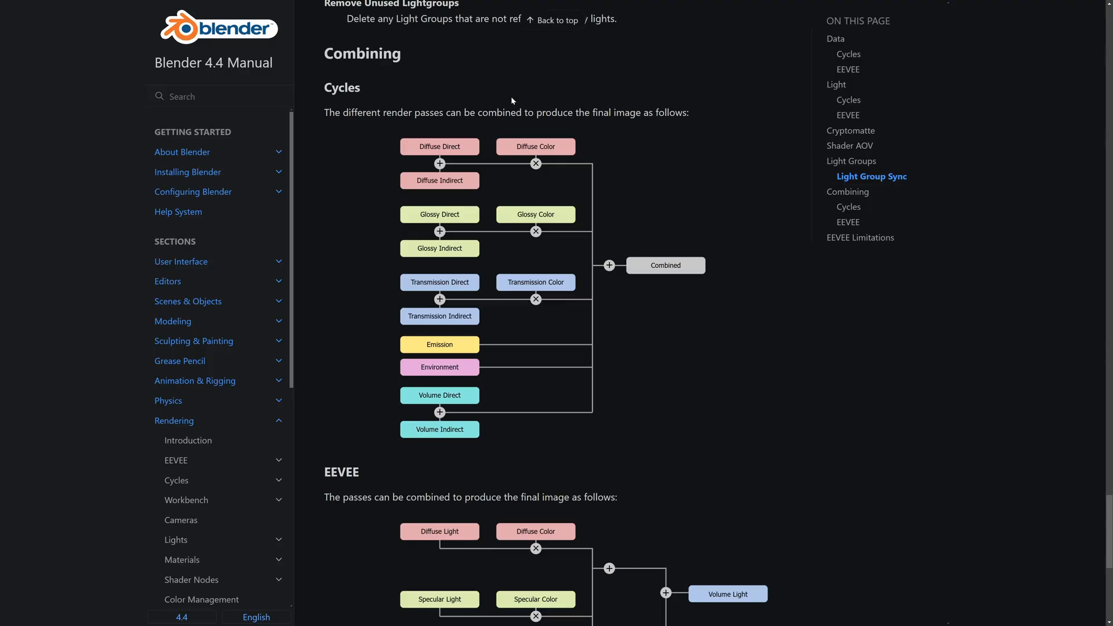
mouse_move(468, 310)
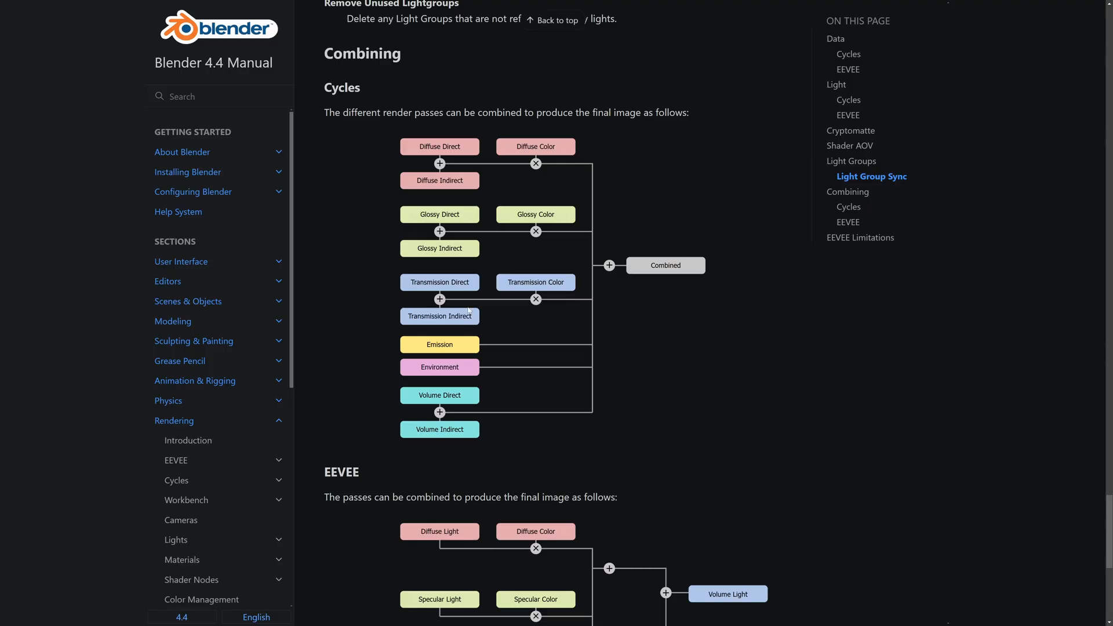
mouse_move(454, 182)
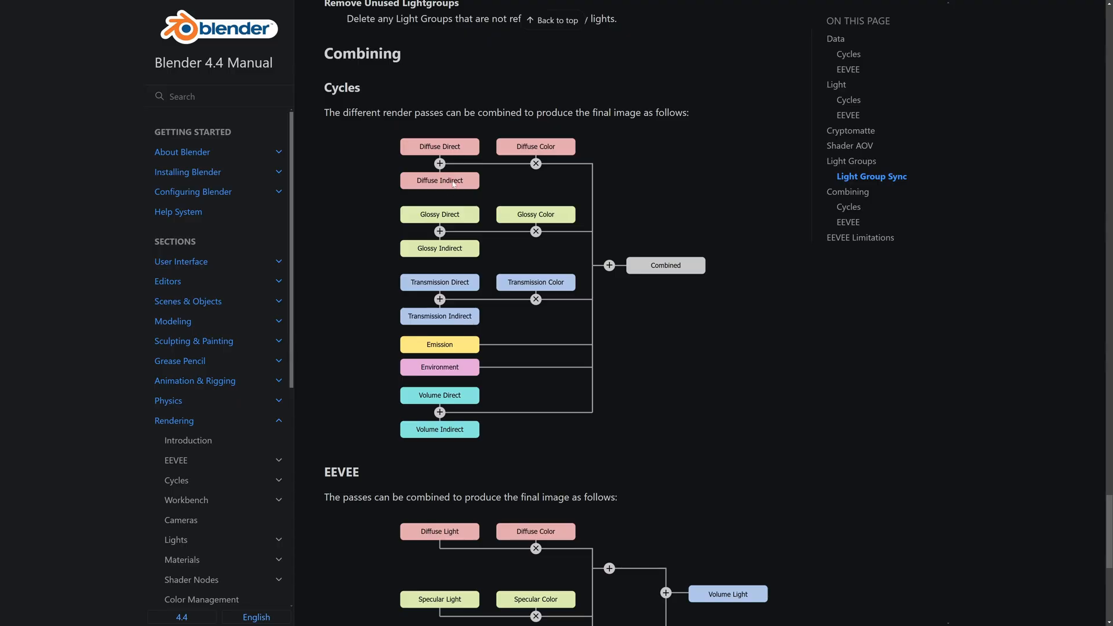
mouse_move(480, 462)
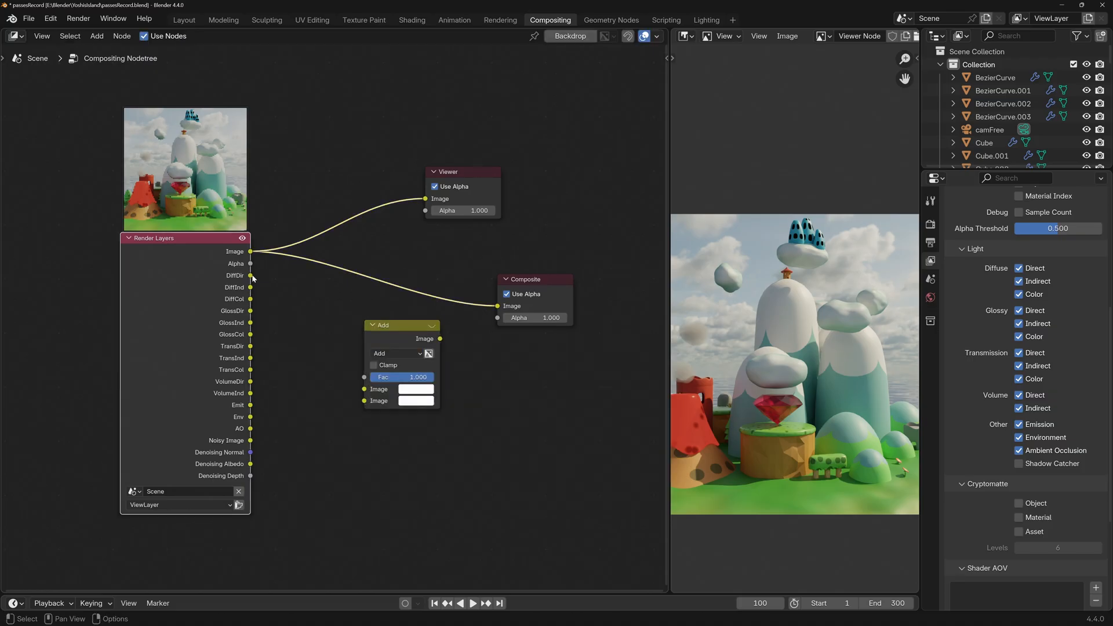
Feed DiffDir into the Add node, duplicate it as a Multiply node for diffuse colour.
left_click_drag(250, 276, 359, 390)
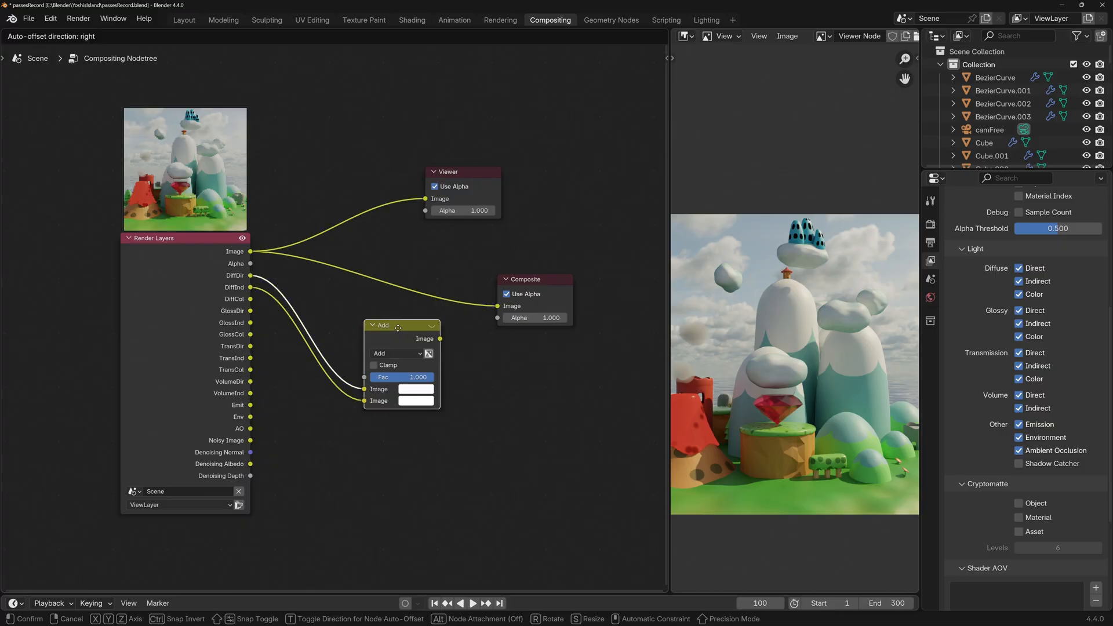
left_click(486, 404)
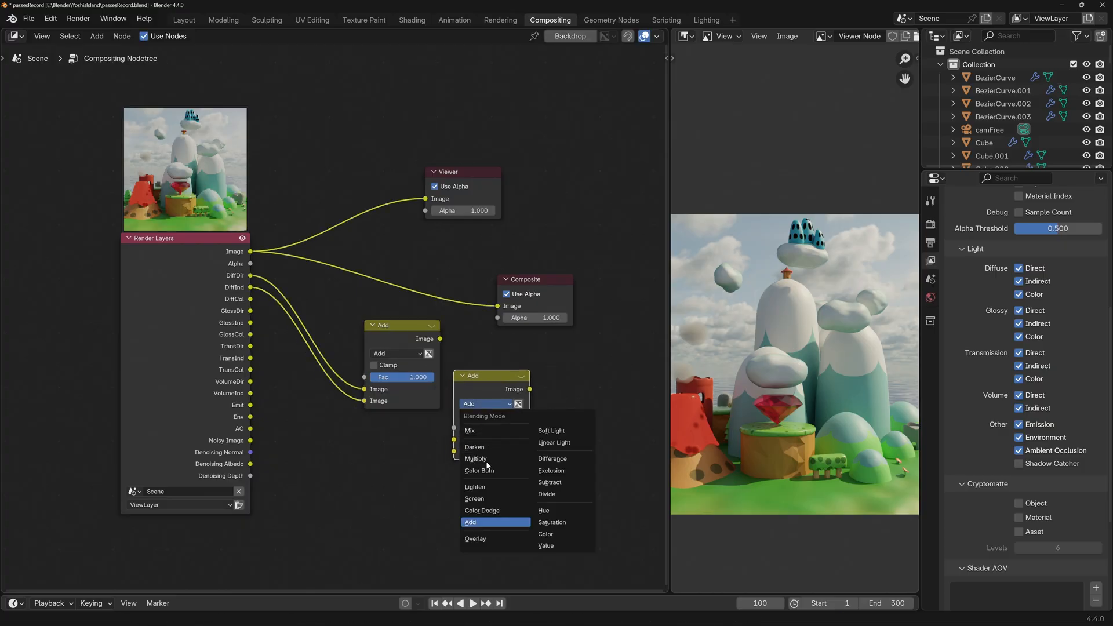
left_click(475, 460)
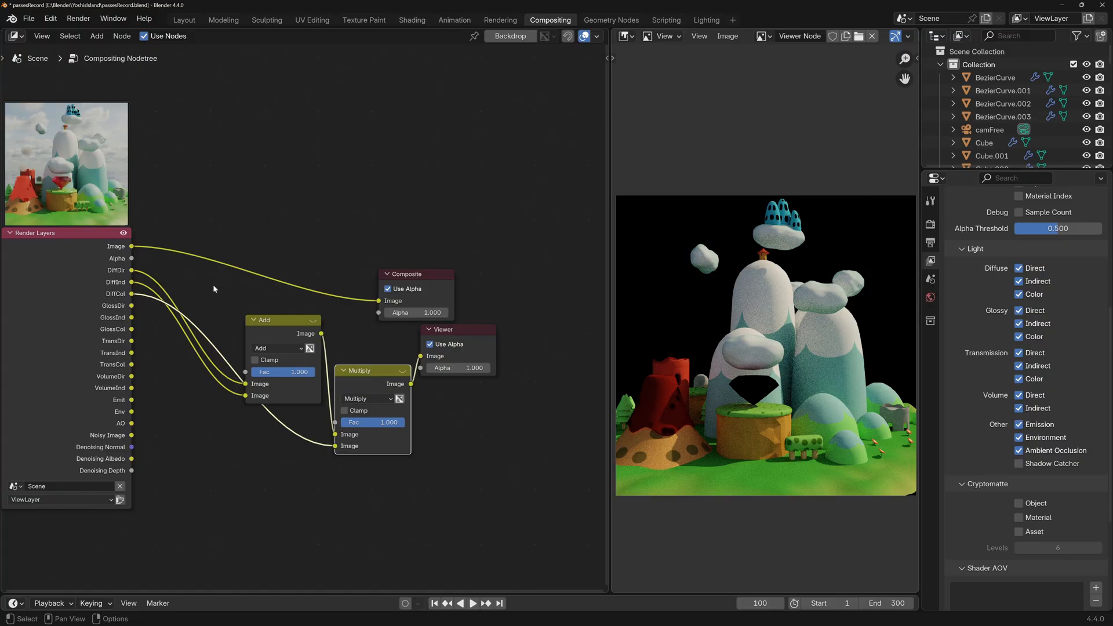
Insert a Multiply node on the DiffDir link and set its tint colour to black.
left_click(97, 36)
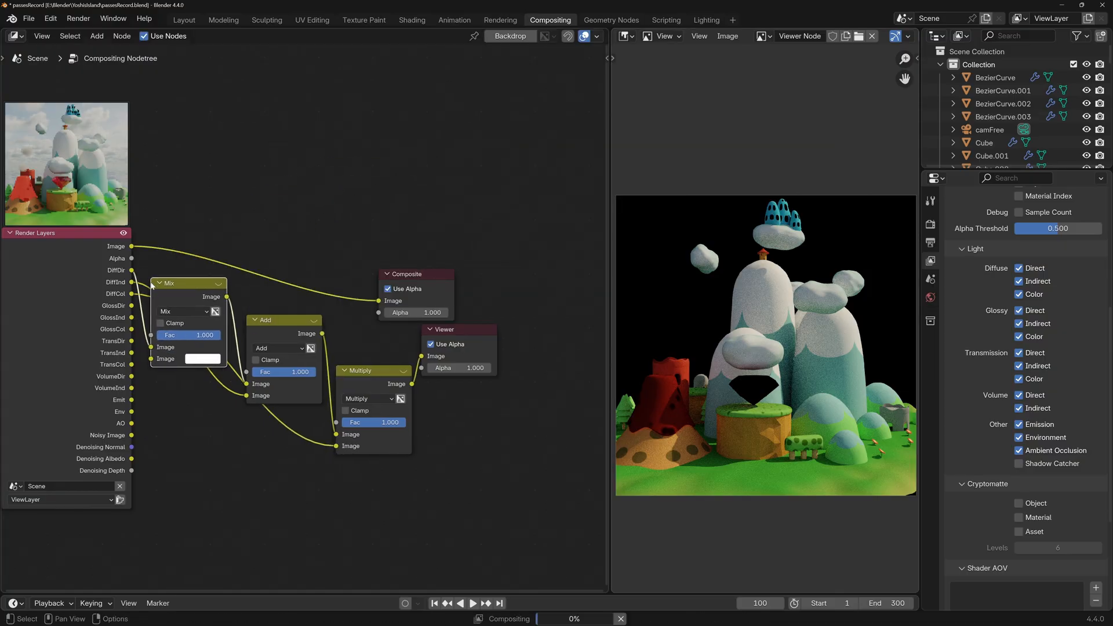
left_click(183, 311)
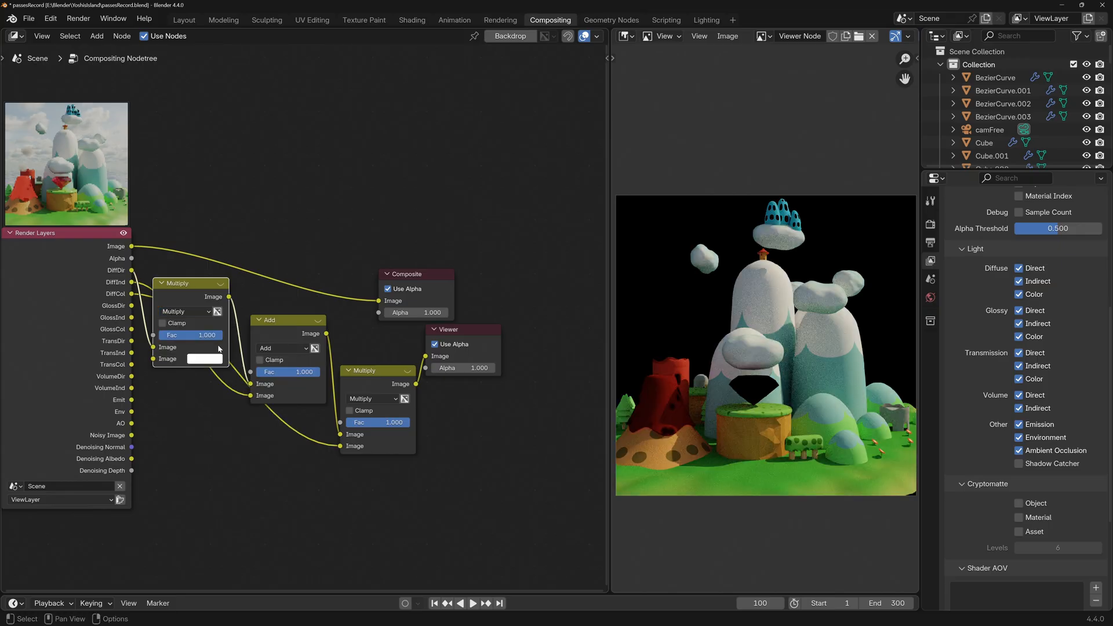
left_click(204, 358)
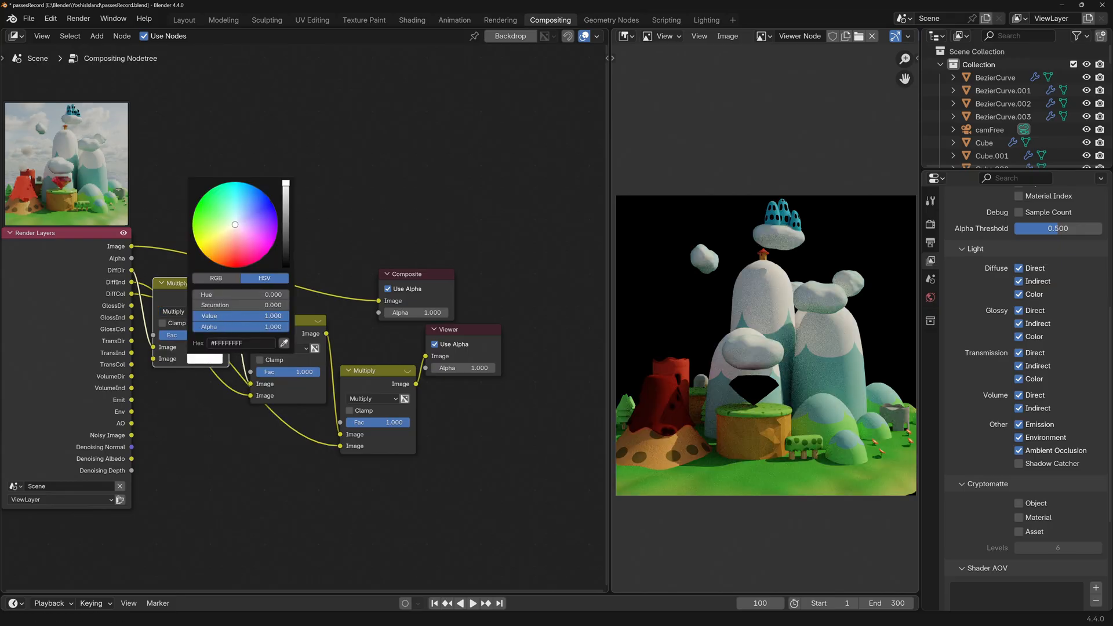
left_click_drag(270, 316, 206, 315)
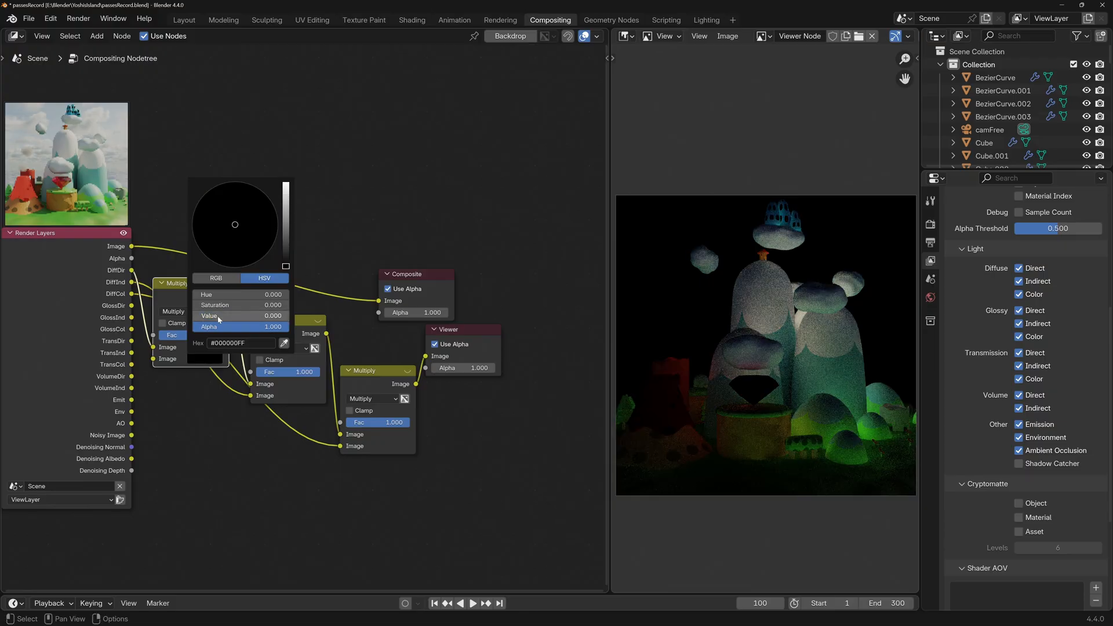
Change the tint colour to purple and reposition the tint node.
left_click_drag(220, 315, 274, 315)
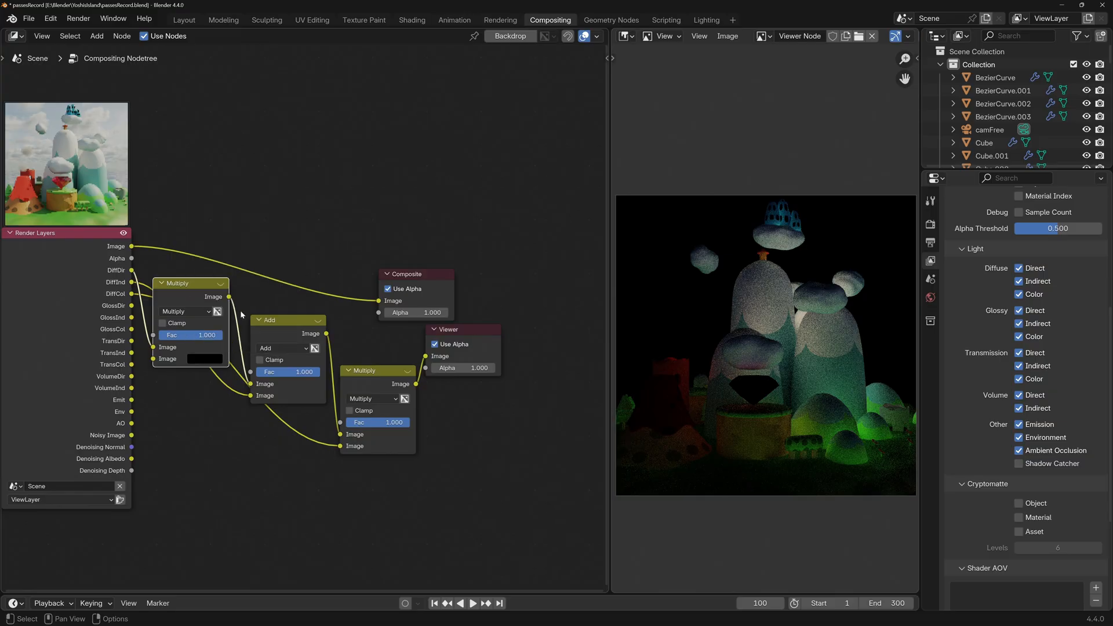
mouse_move(149, 310)
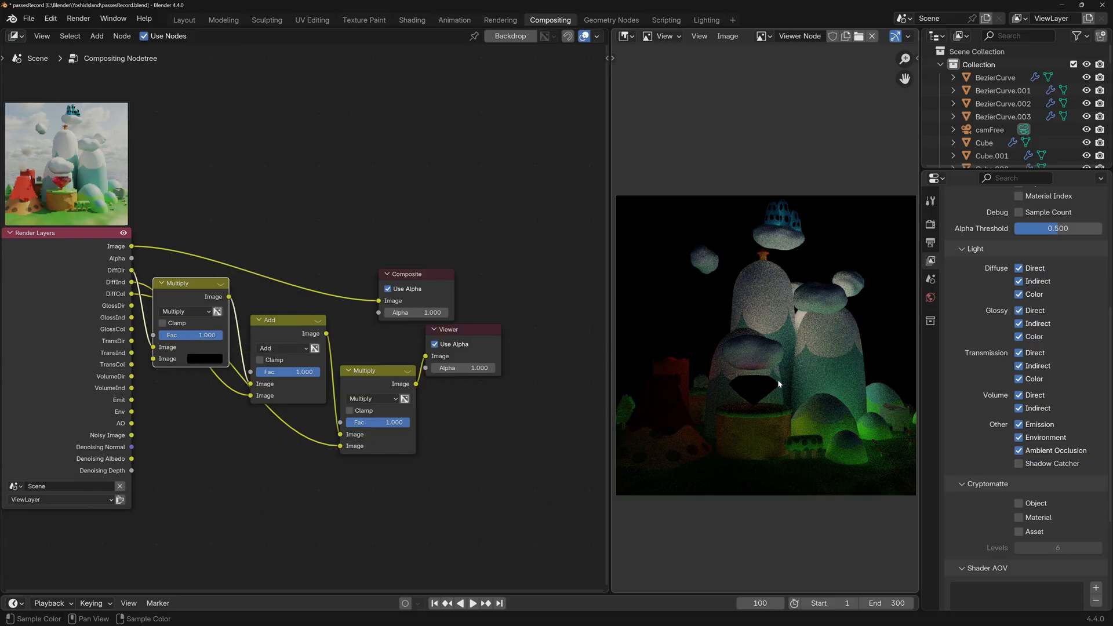
left_click(204, 359)
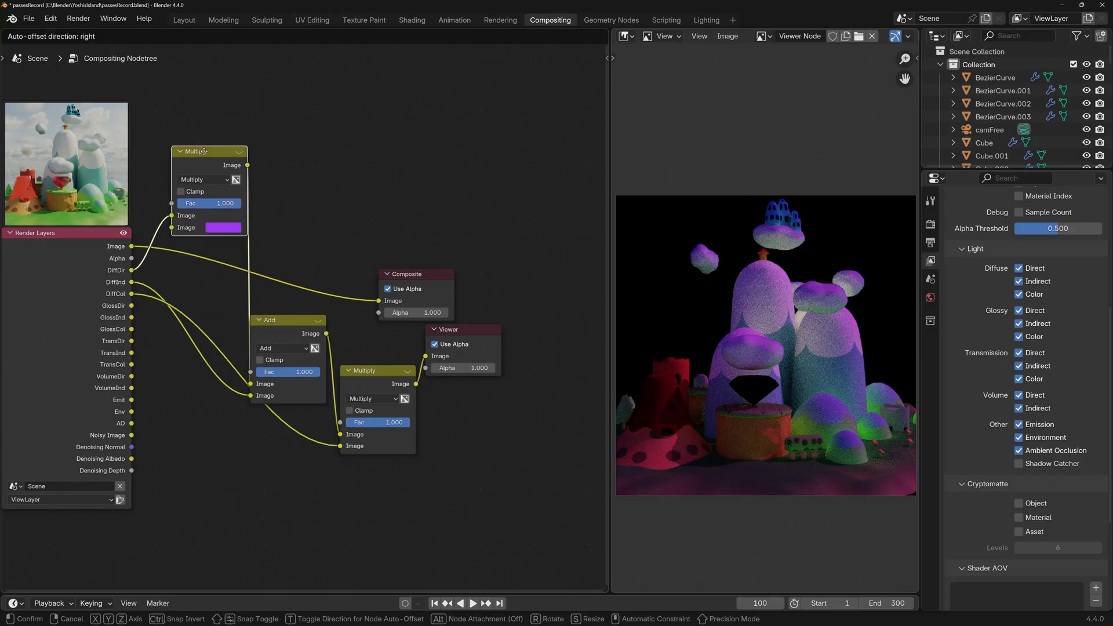
key("ctrl+x")
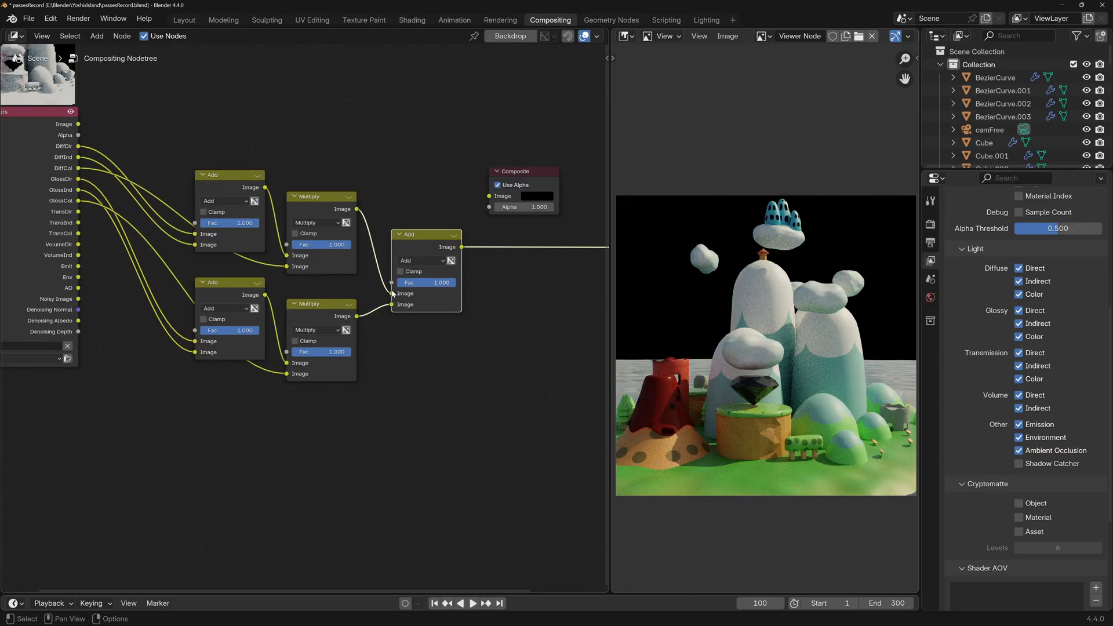
mouse_move(391, 308)
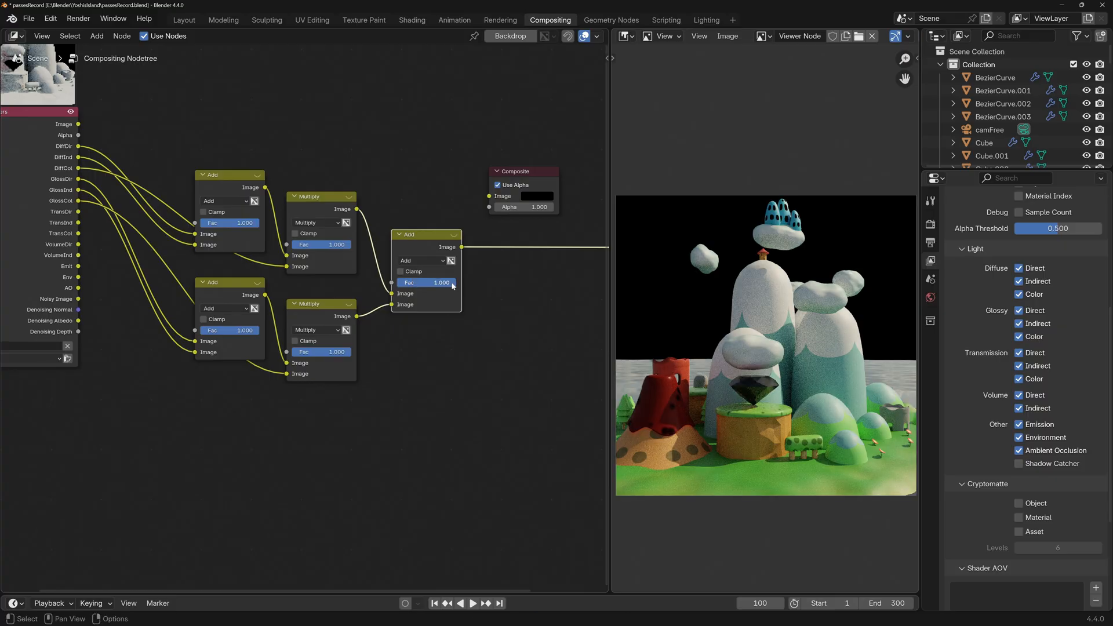
Lower the combining Add node's factor to about 0.667.
key("alt+s")
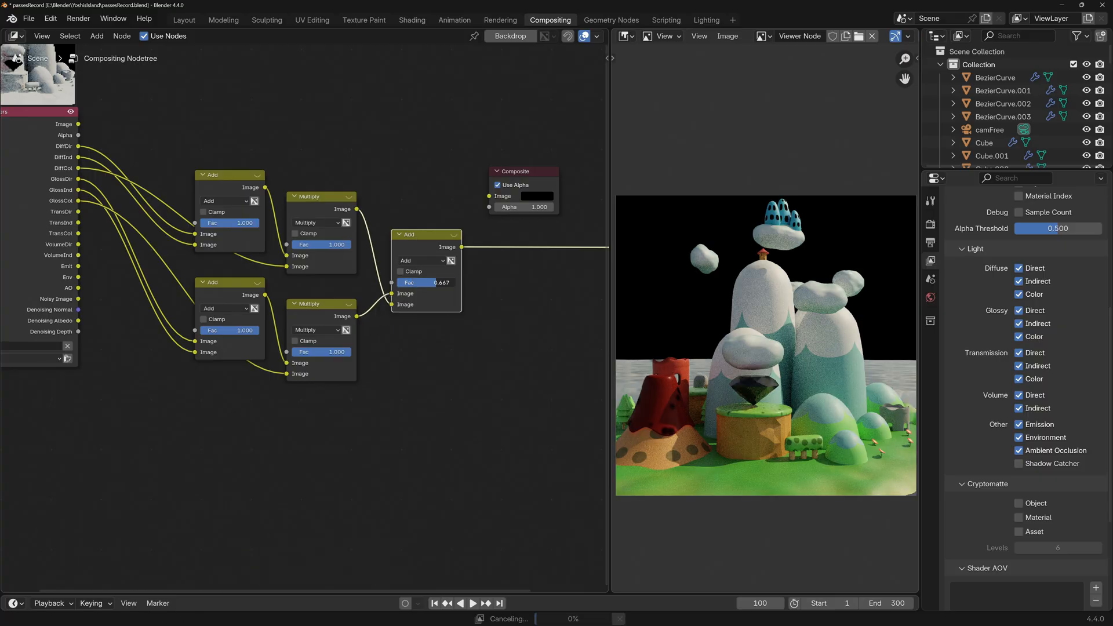
left_click_drag(440, 283, 426, 283)
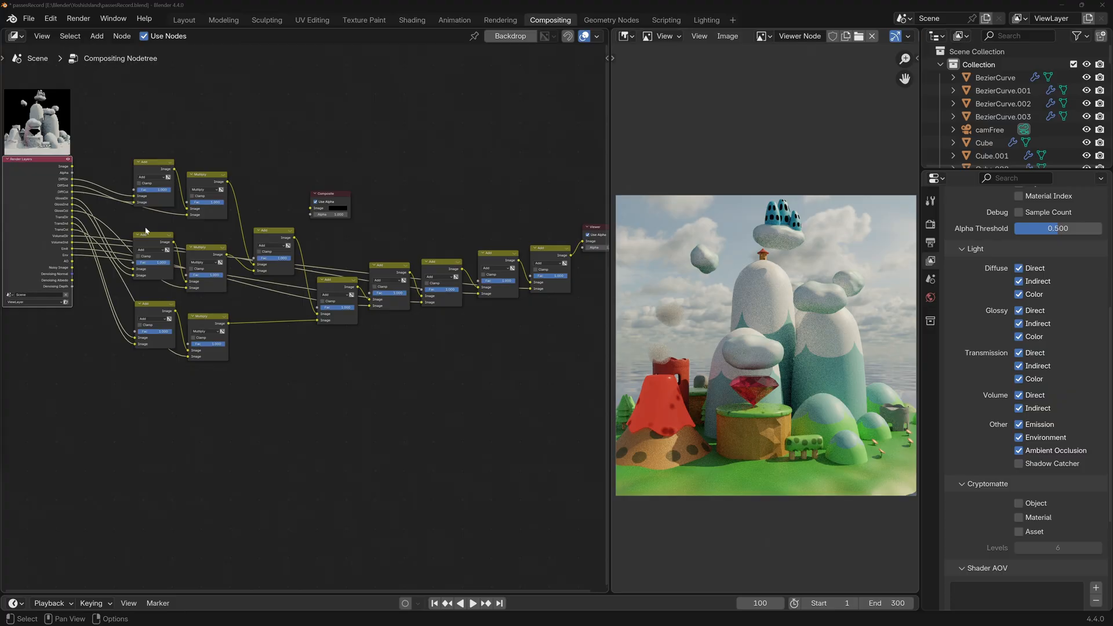
mouse_move(371, 337)
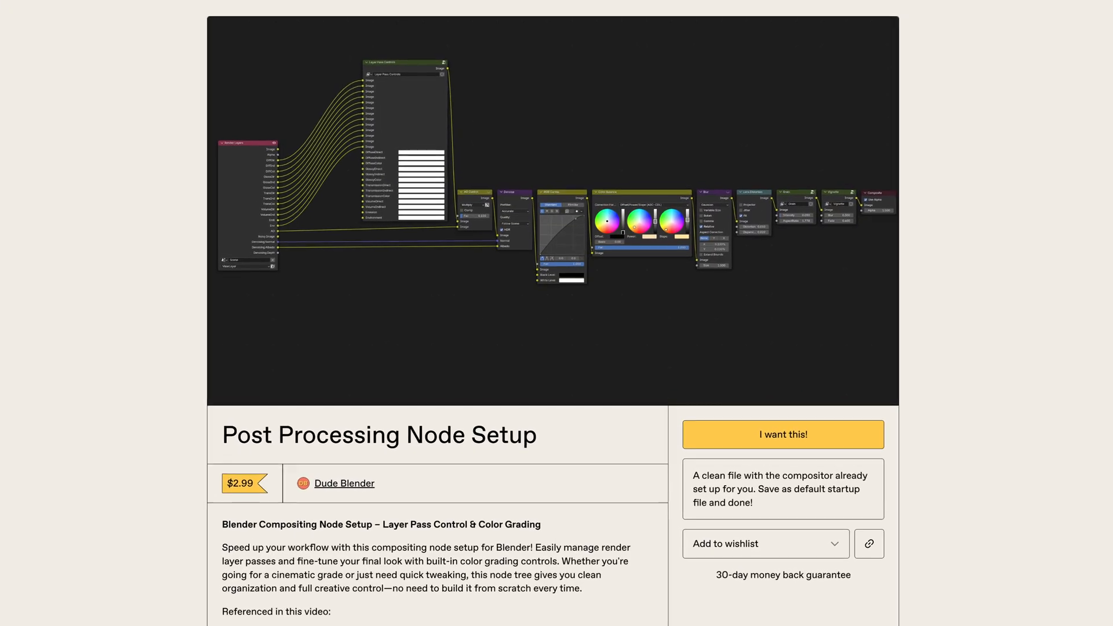
Scroll the Gumroad store page down to the Yoshi's Island scene listing.
scroll("down", 3)
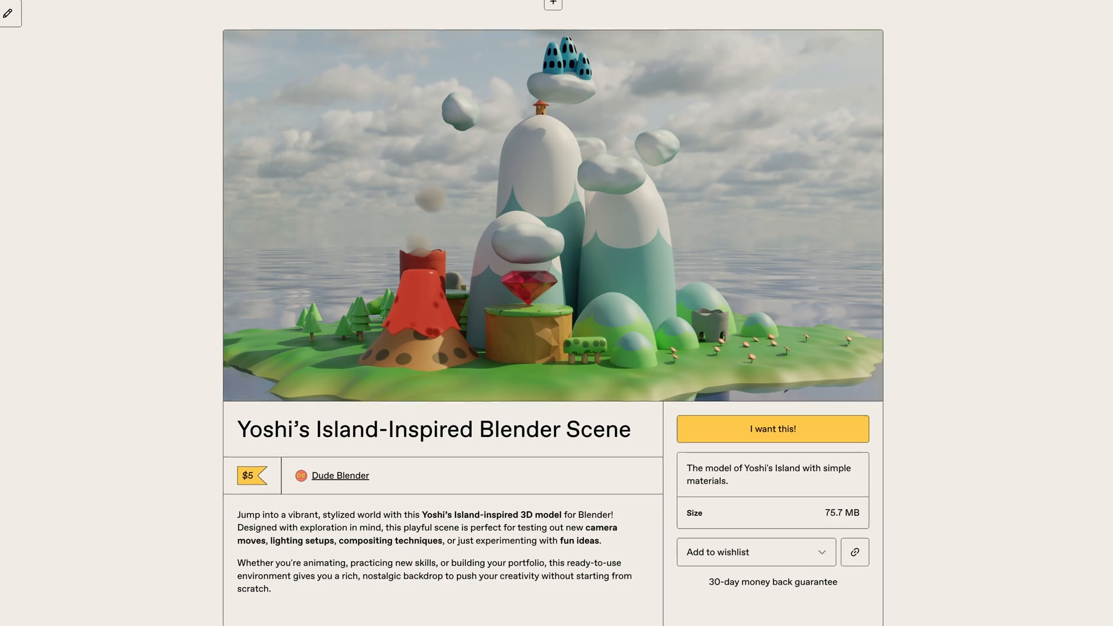
scroll("down", 3)
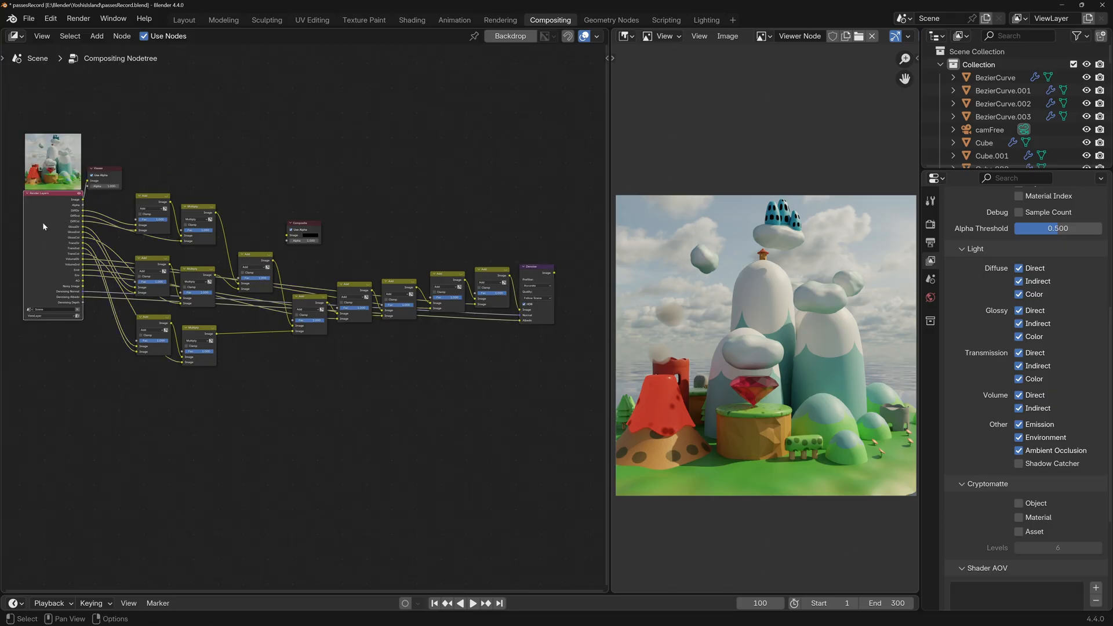
mouse_move(581, 308)
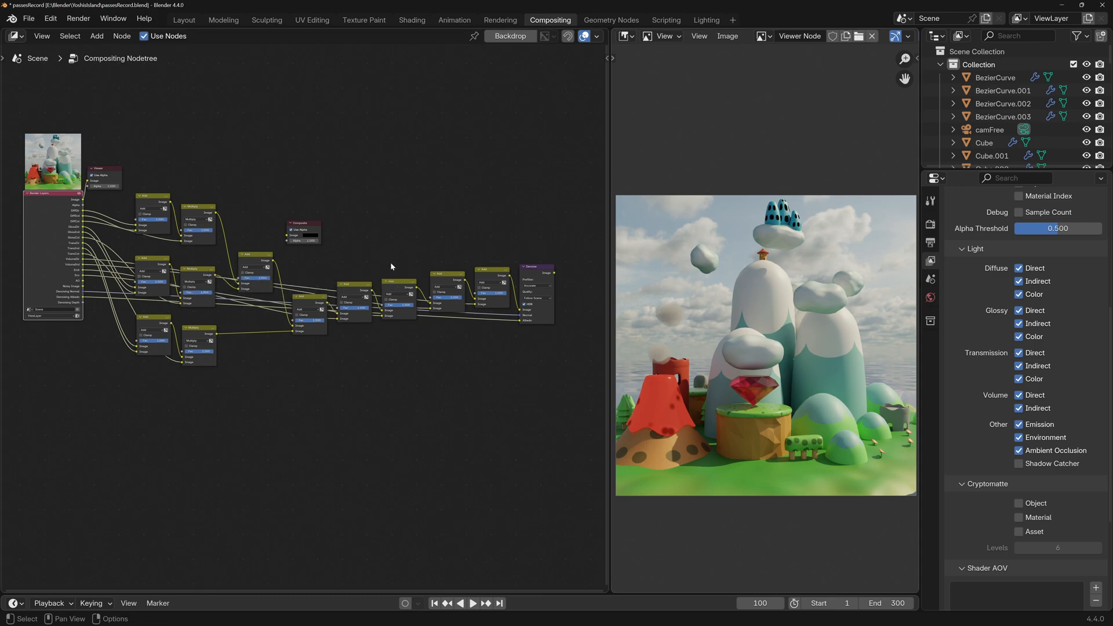
Fit the whole pass-combining node tree into view.
key("shift+A")
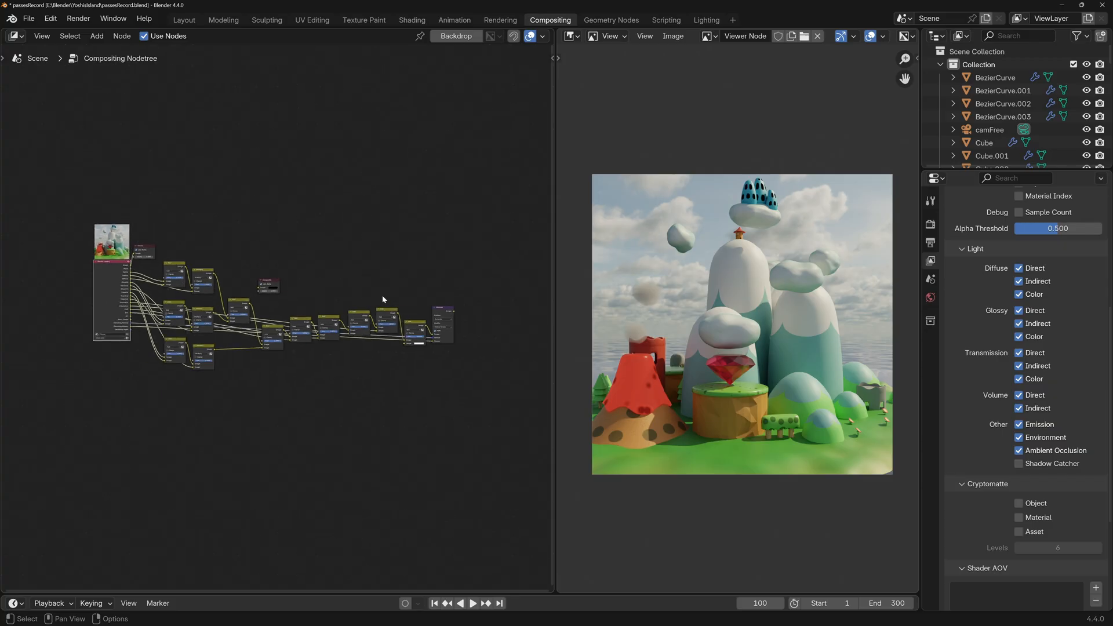
Lazy-connect the AO pass into the mix node, set it to Multiply with factor 0.3.
scroll("down", 3)
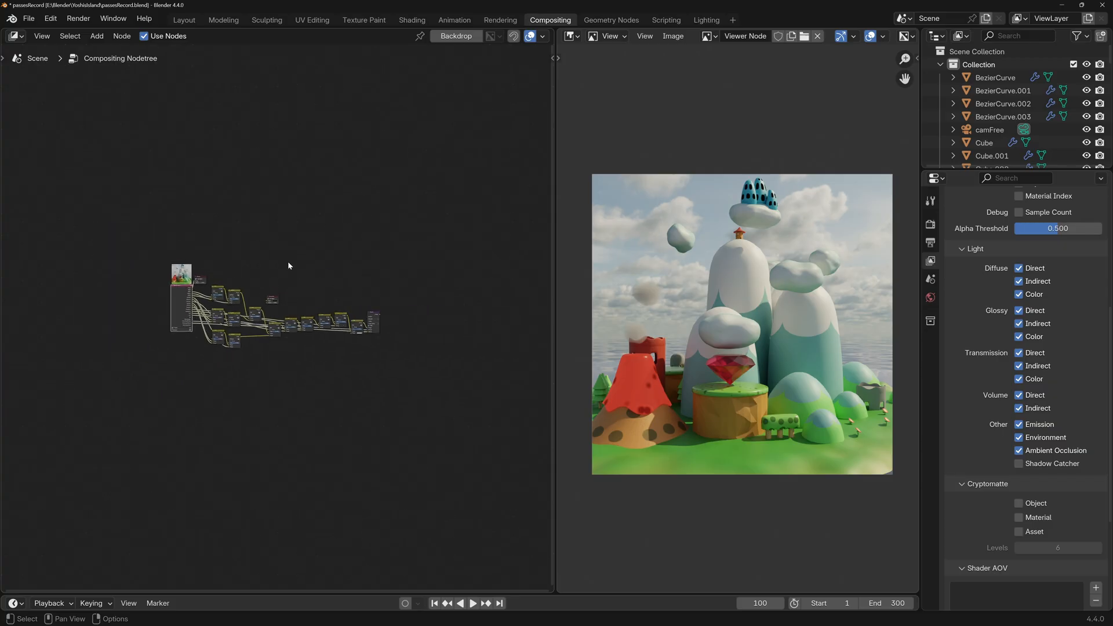
mouse_move(336, 359)
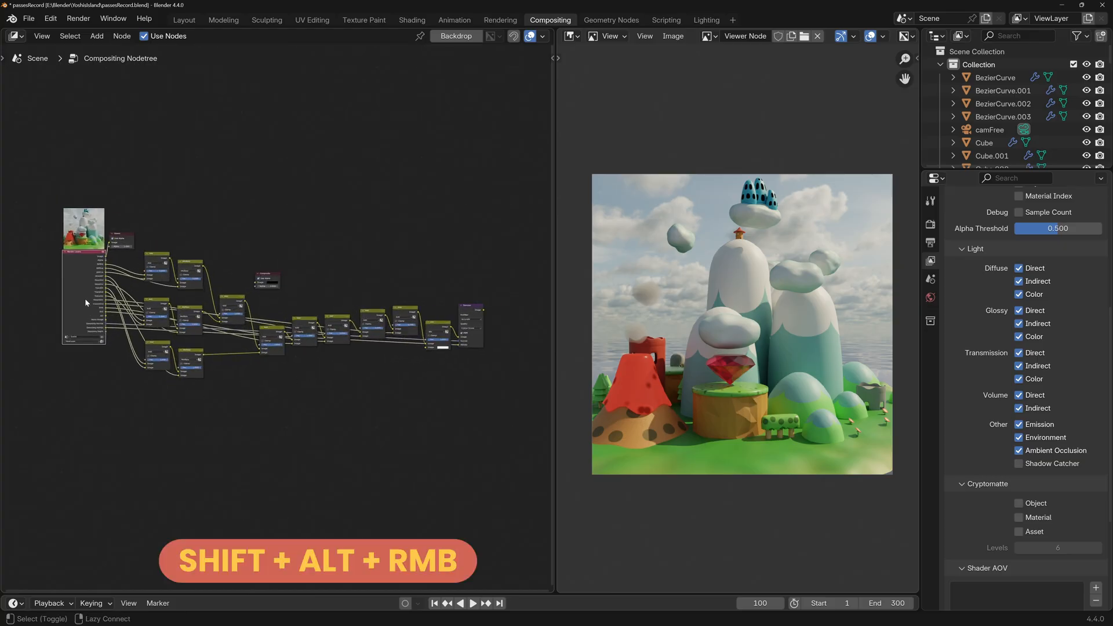
left_click_drag(84, 287, 438, 351)
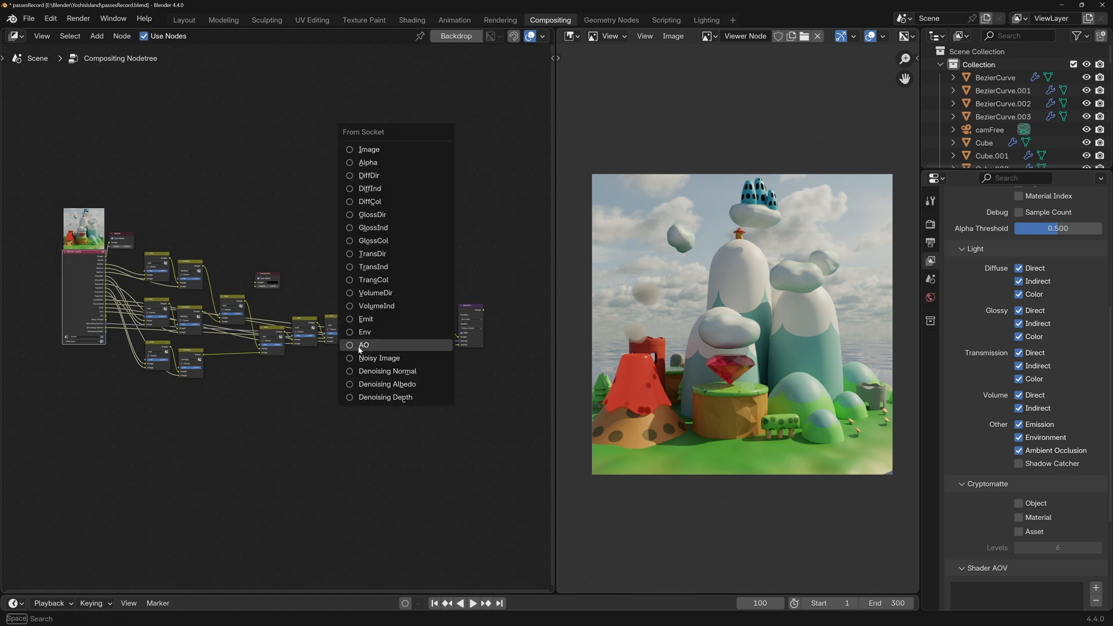
left_click(363, 345)
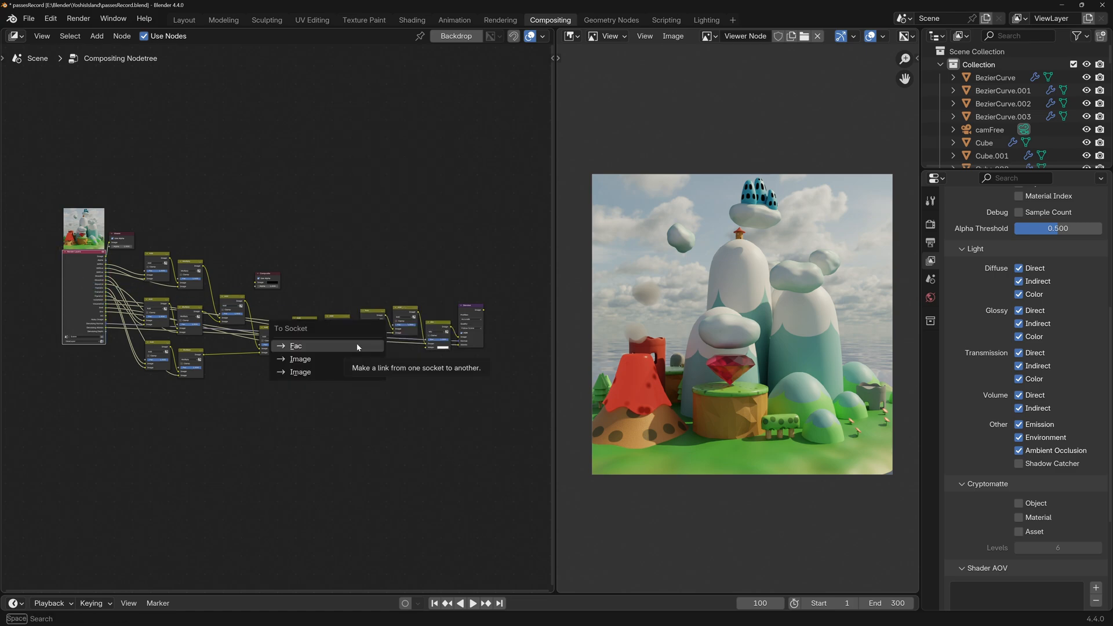
mouse_move(344, 347)
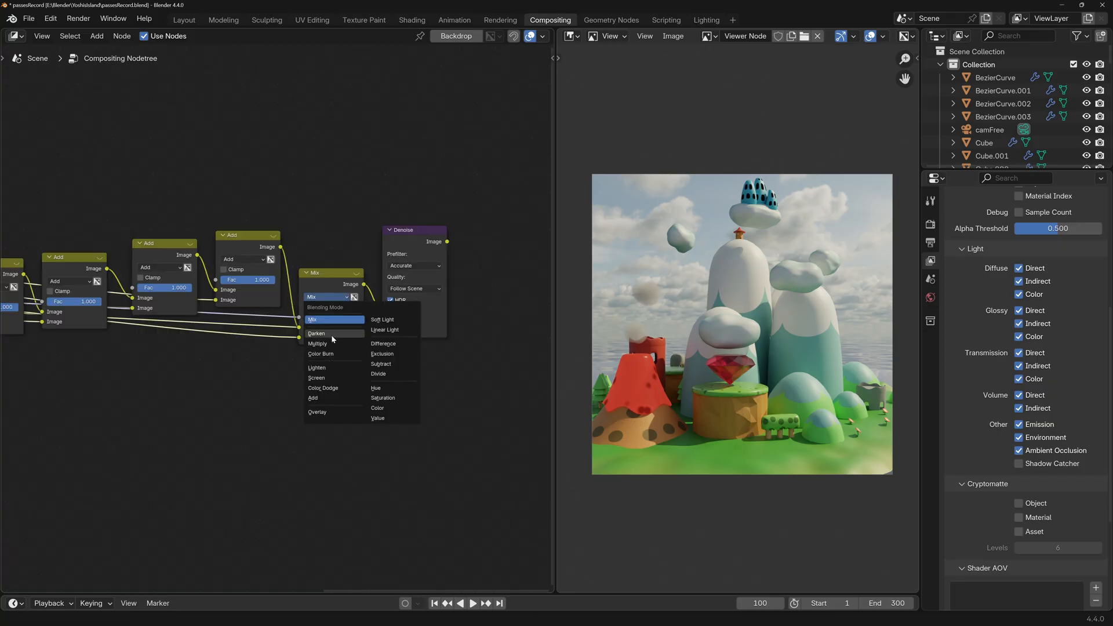
left_click(317, 343)
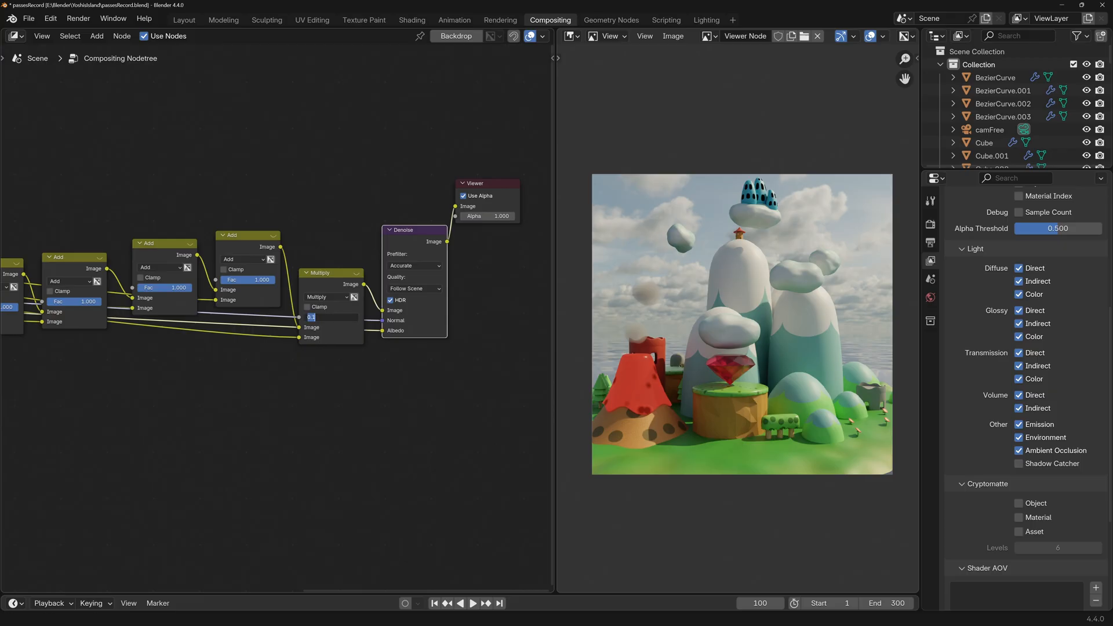
type("0.300")
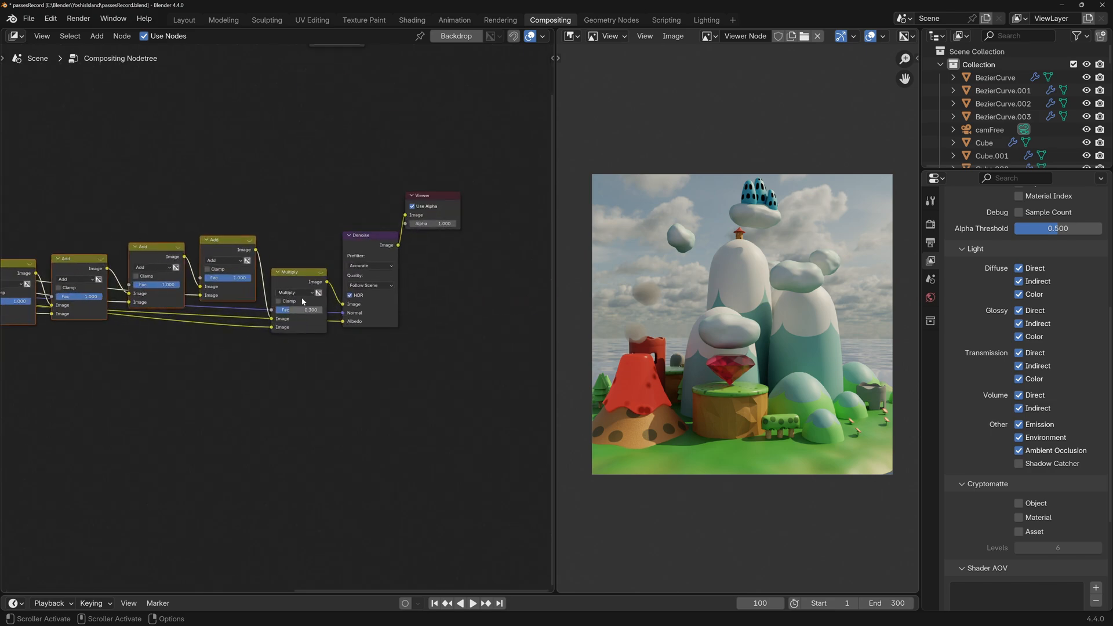
mouse_move(378, 248)
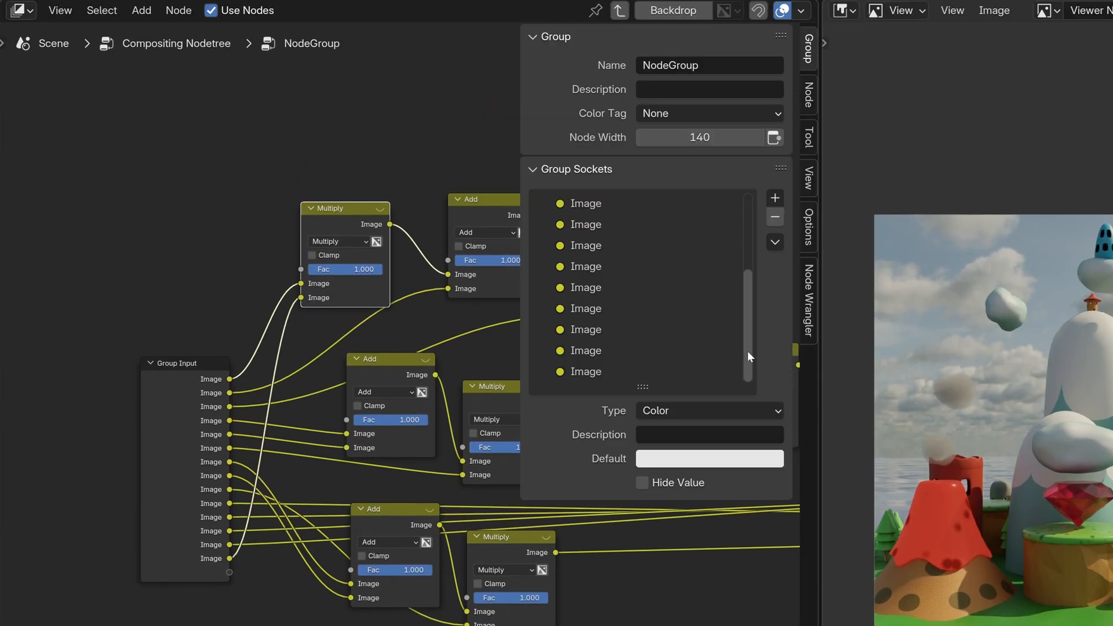
Rename a group input socket to DiffuseDirect in the Group Sockets panel.
double_click(586, 371)
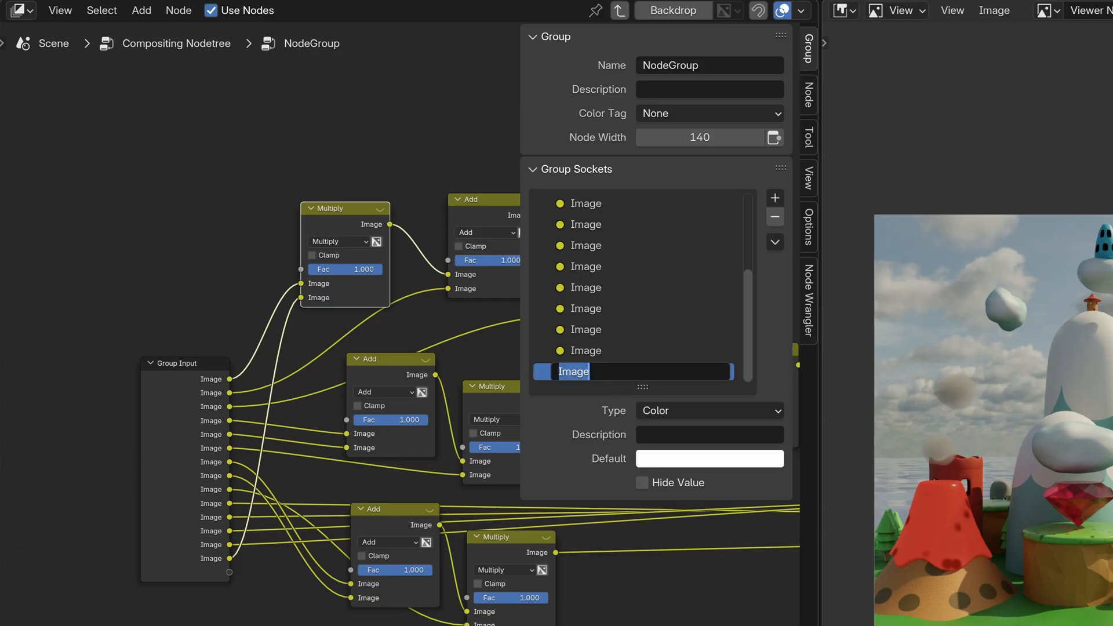
type("DiffuseDirect")
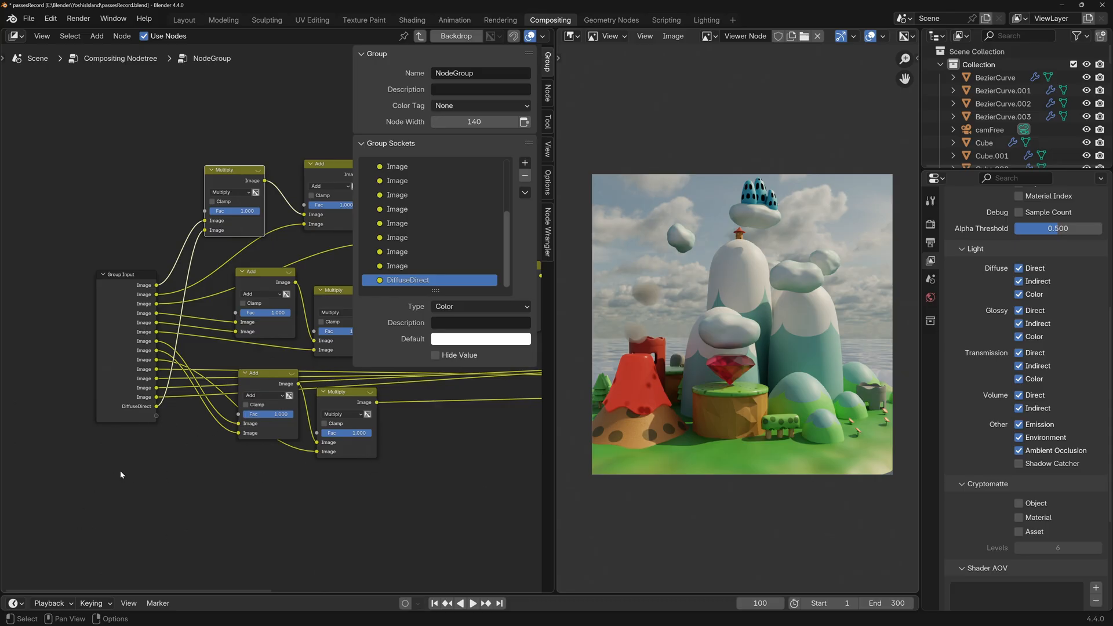
mouse_move(126, 490)
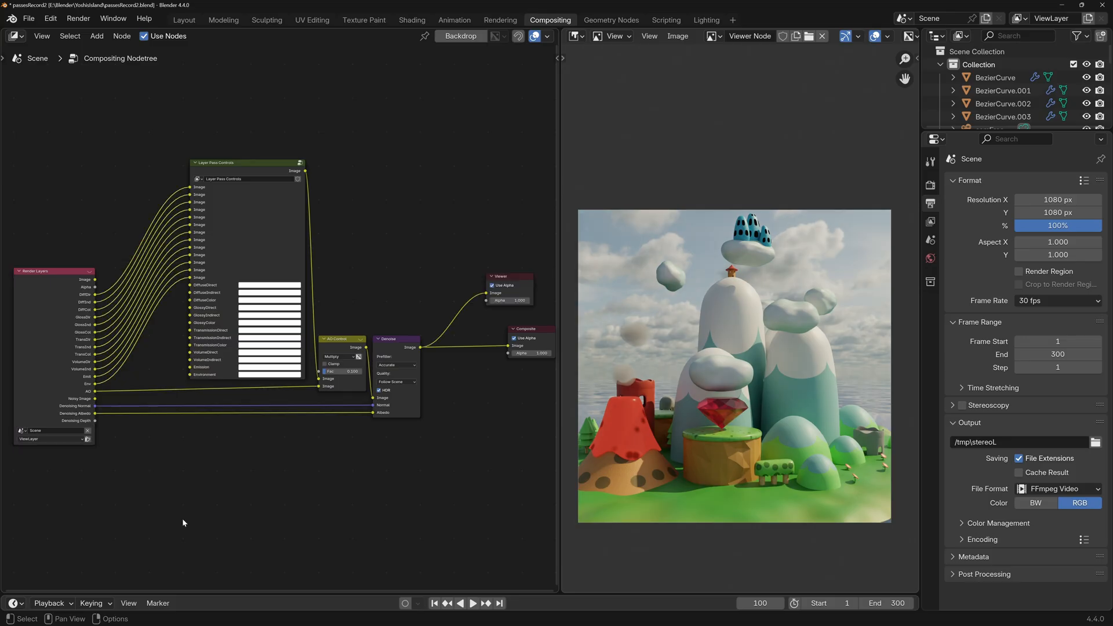
mouse_move(103, 302)
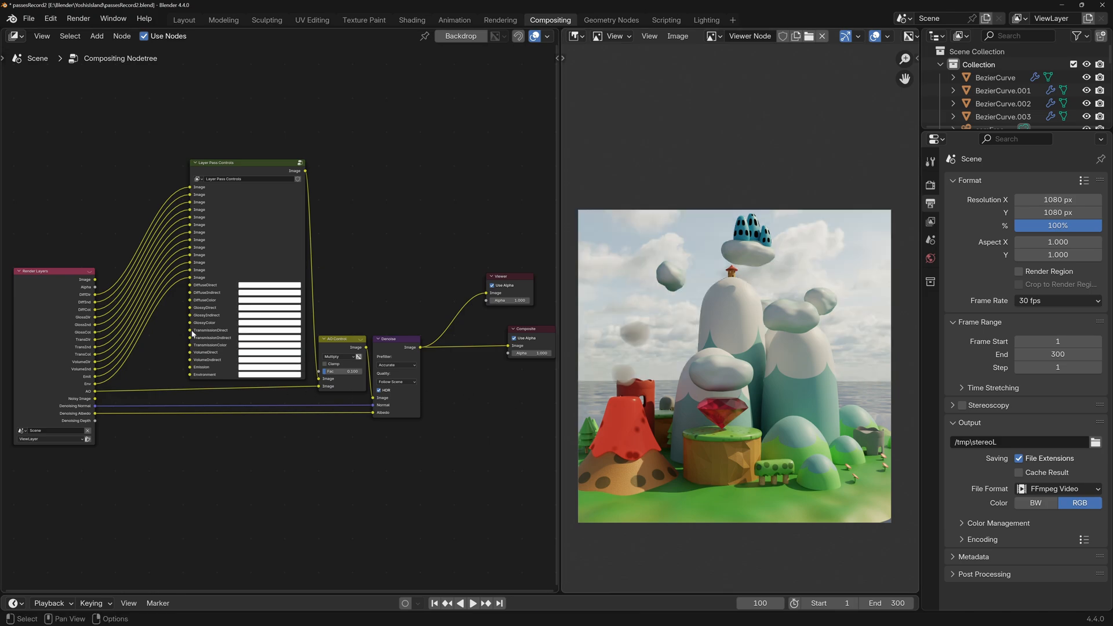
Try a tint on the DiffuseDirect swatch of Layer Pass Controls, then revert it to white.
left_click(267, 285)
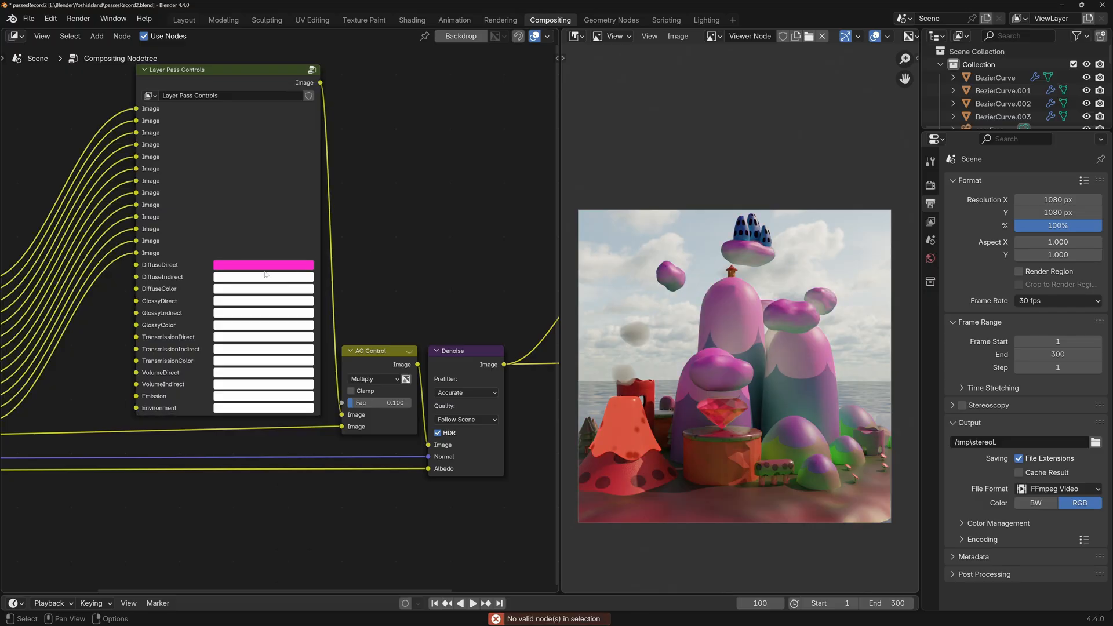
key("backspace")
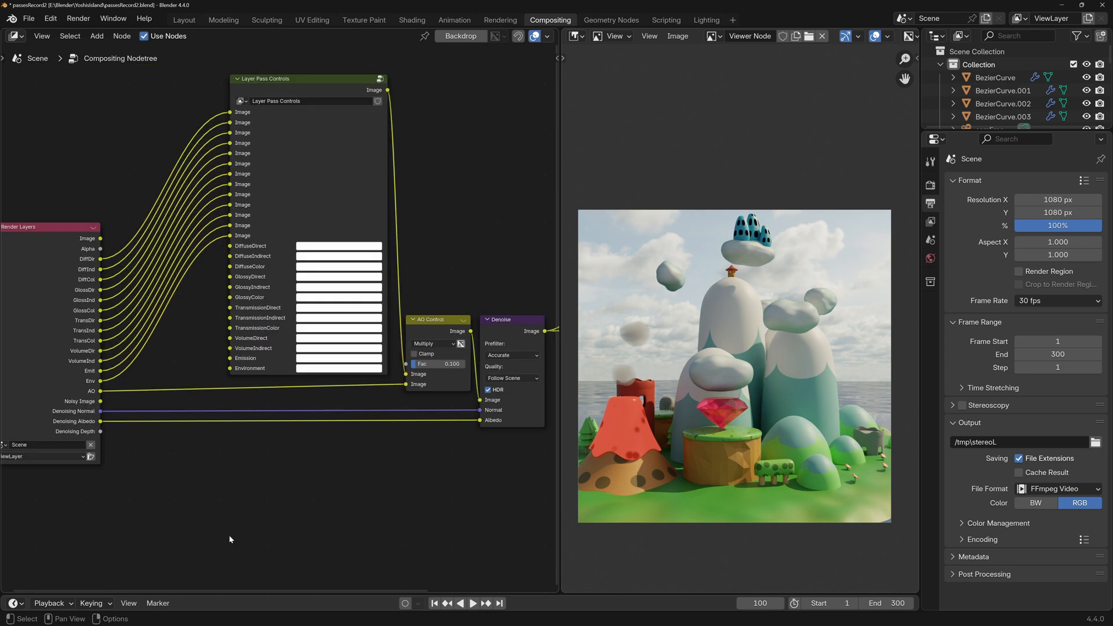
Add a Glare node from the Filter list, set its type, and drop it onto a pass link.
left_click(173, 479)
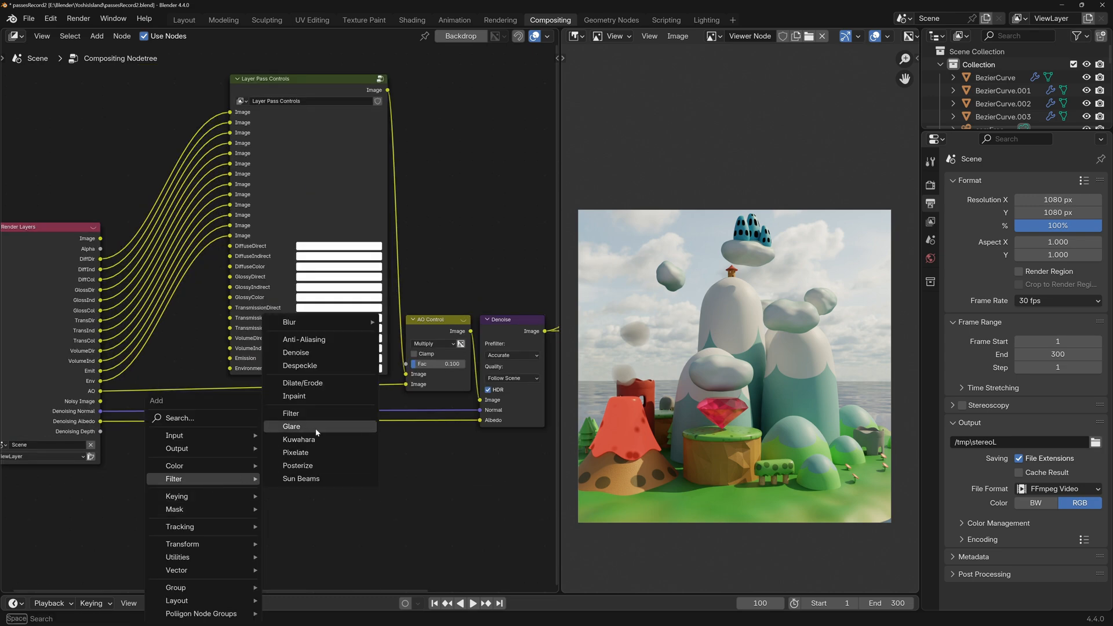
left_click(291, 427)
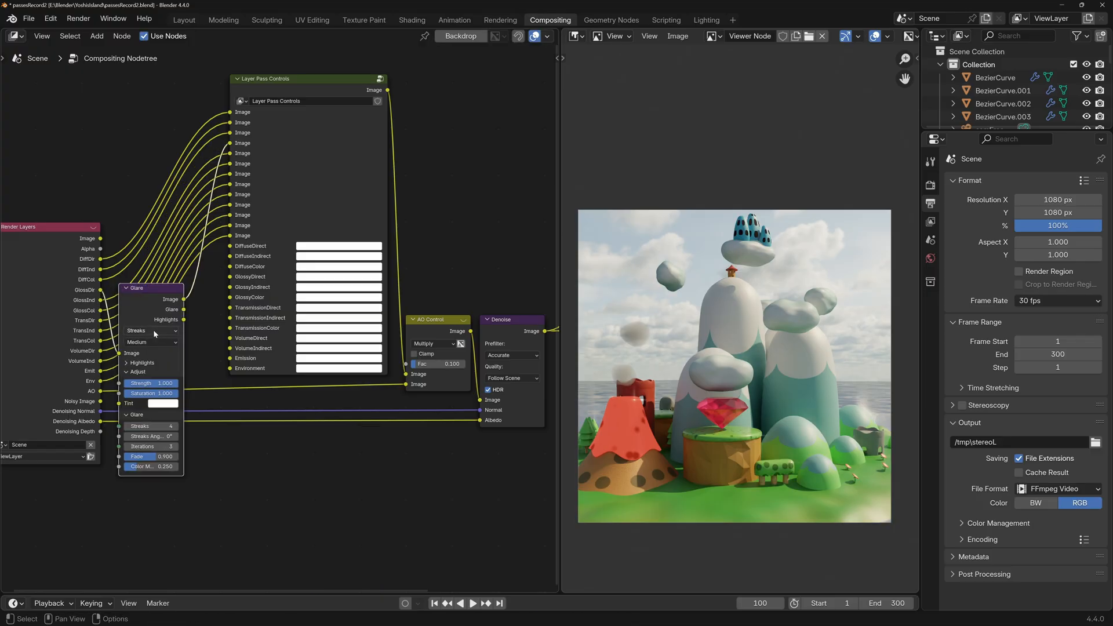
left_click(150, 331)
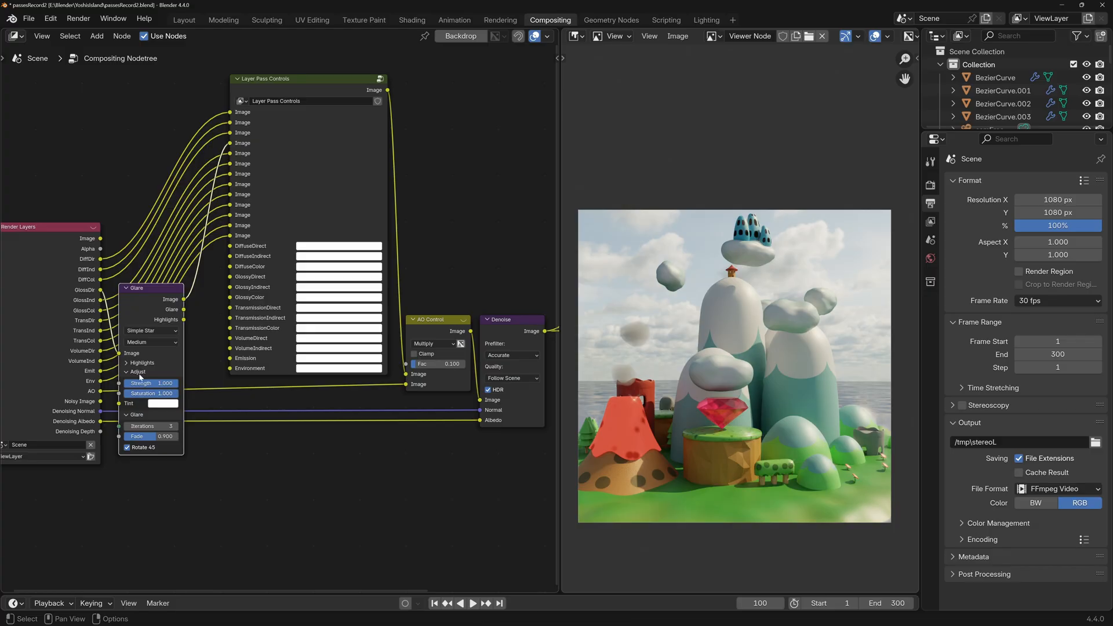
left_click(142, 362)
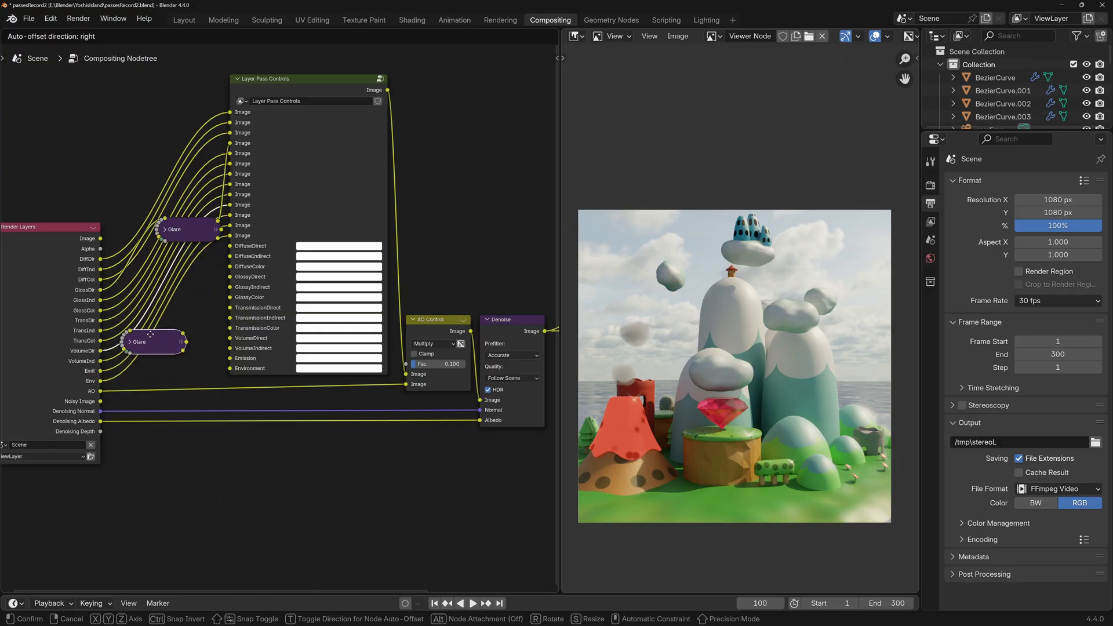
left_click_drag(149, 334, 156, 344)
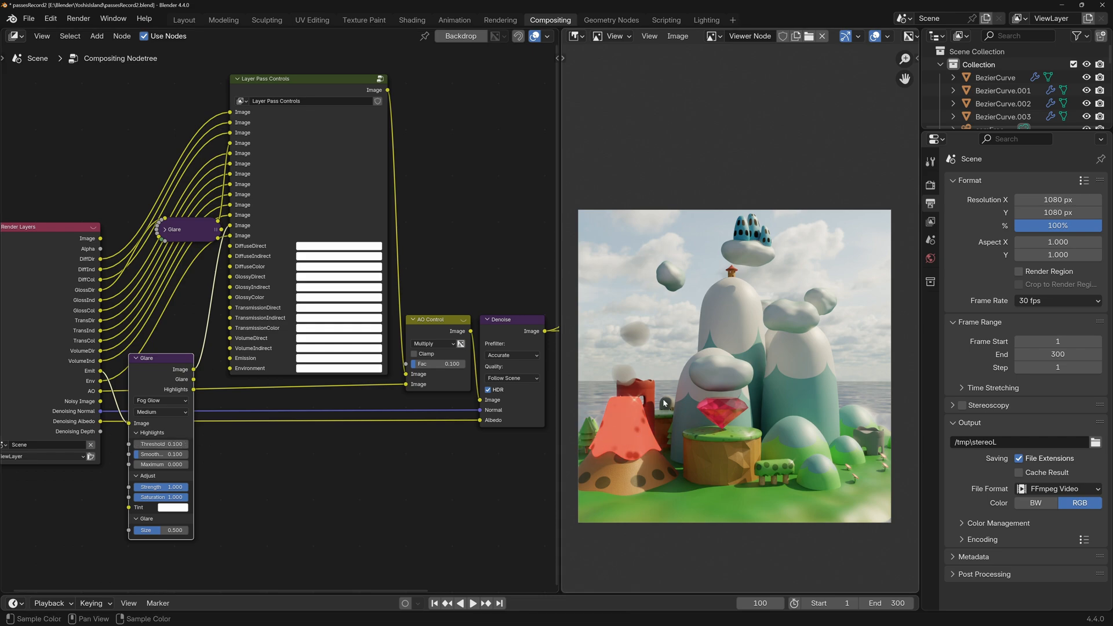
mouse_move(168, 369)
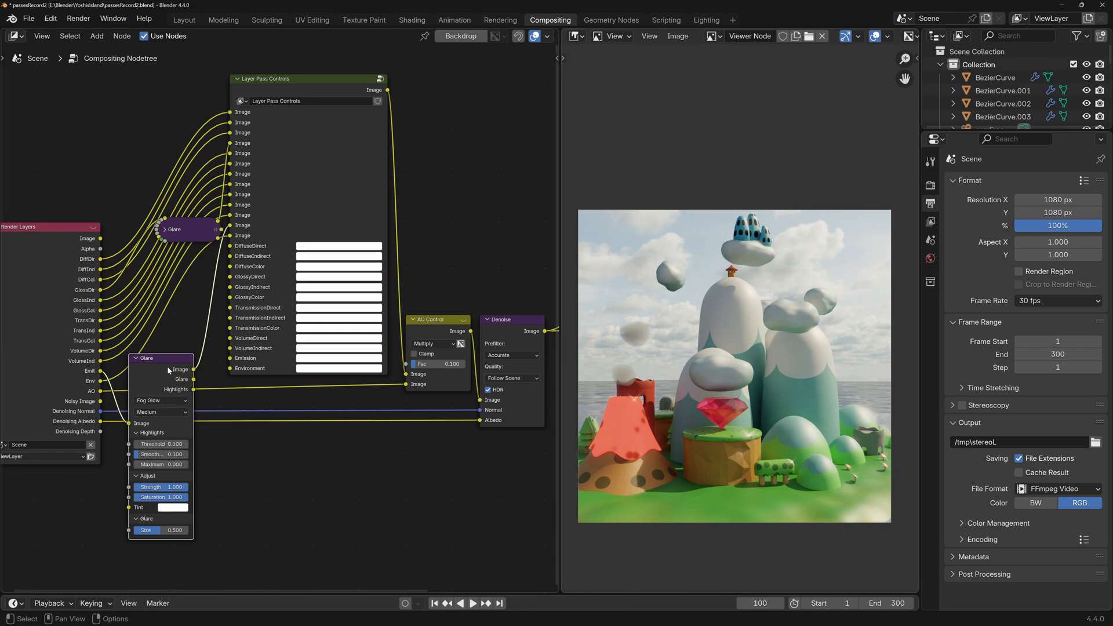
mouse_move(168, 369)
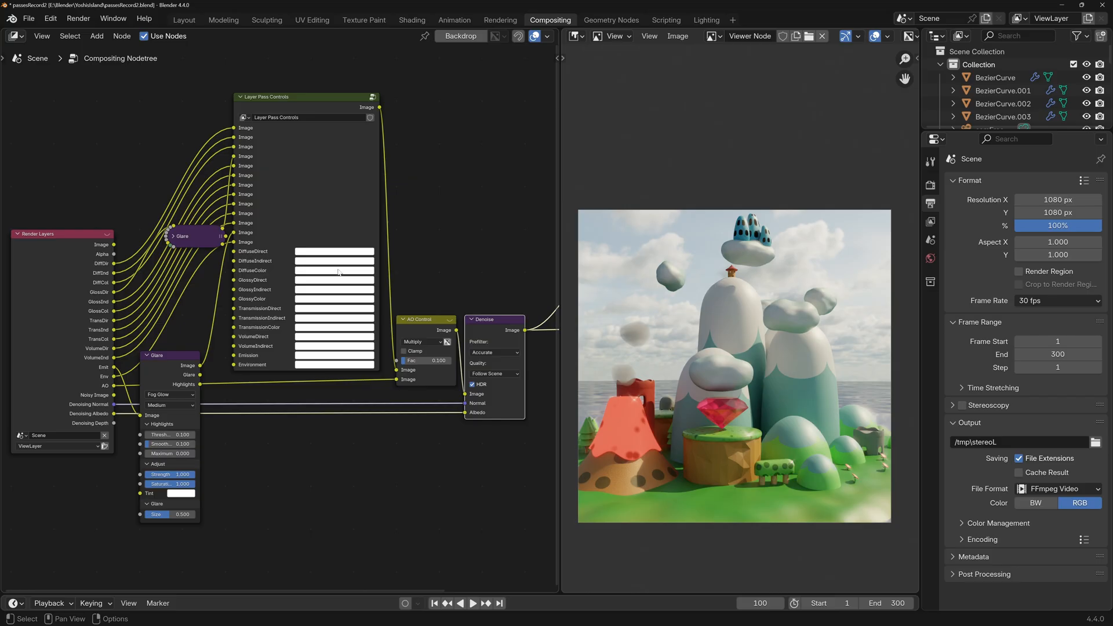
mouse_move(431, 258)
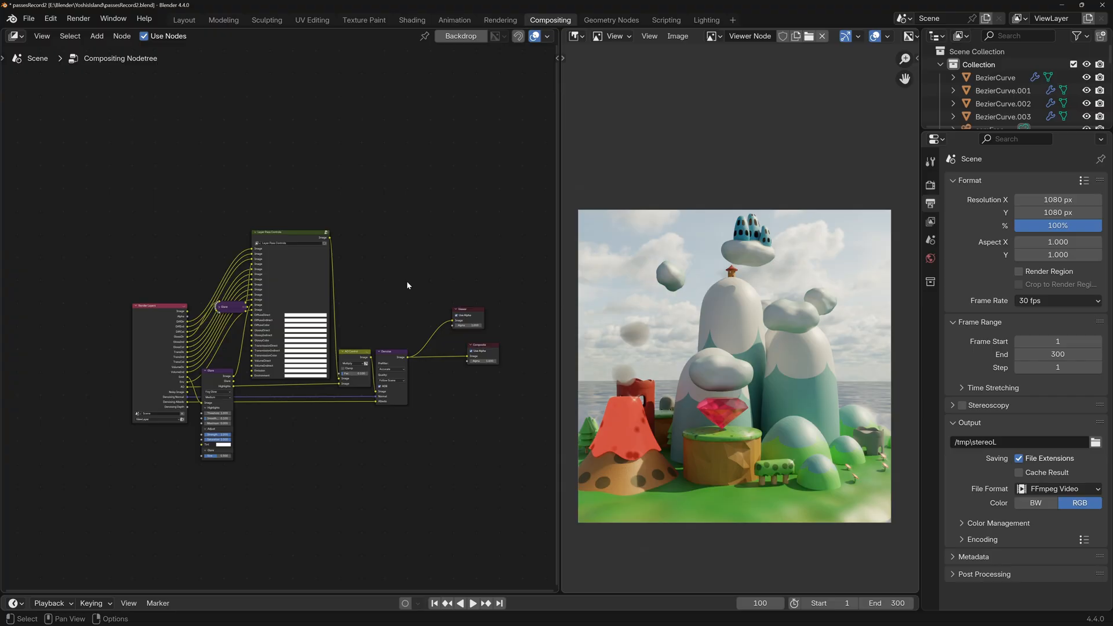
Add a Color Balance node after Denoise via the 'col' search.
type("col")
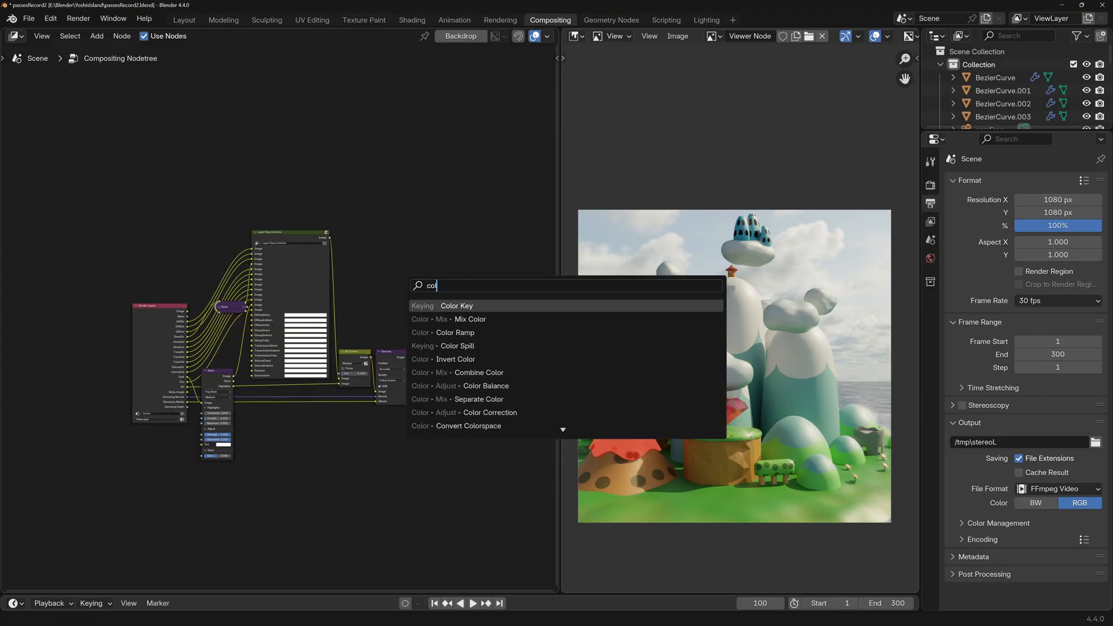
left_click(486, 385)
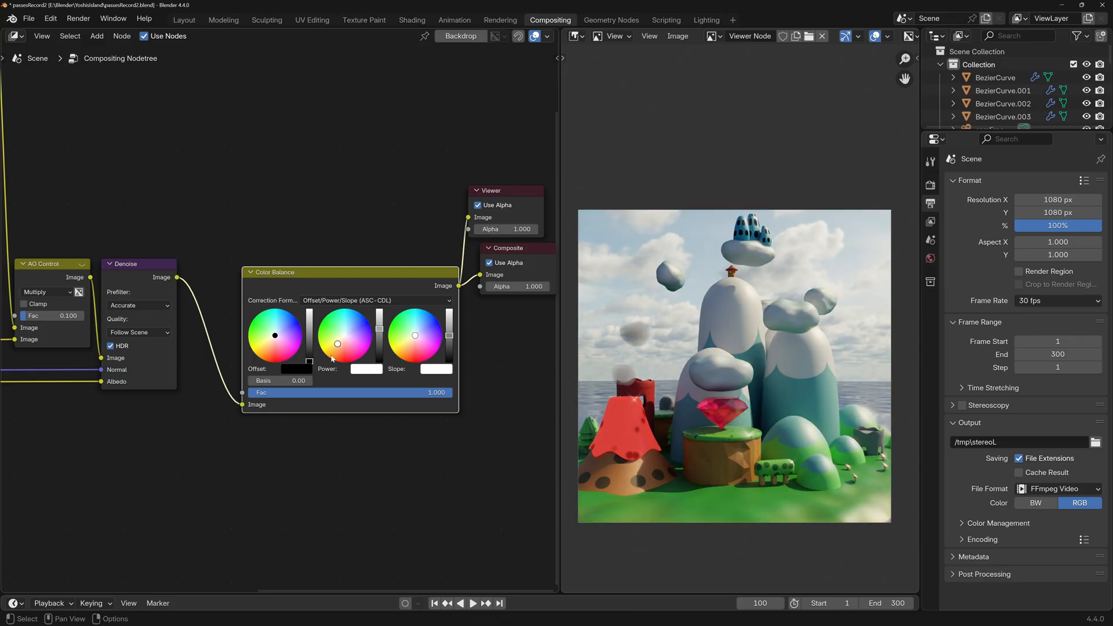
mouse_move(358, 345)
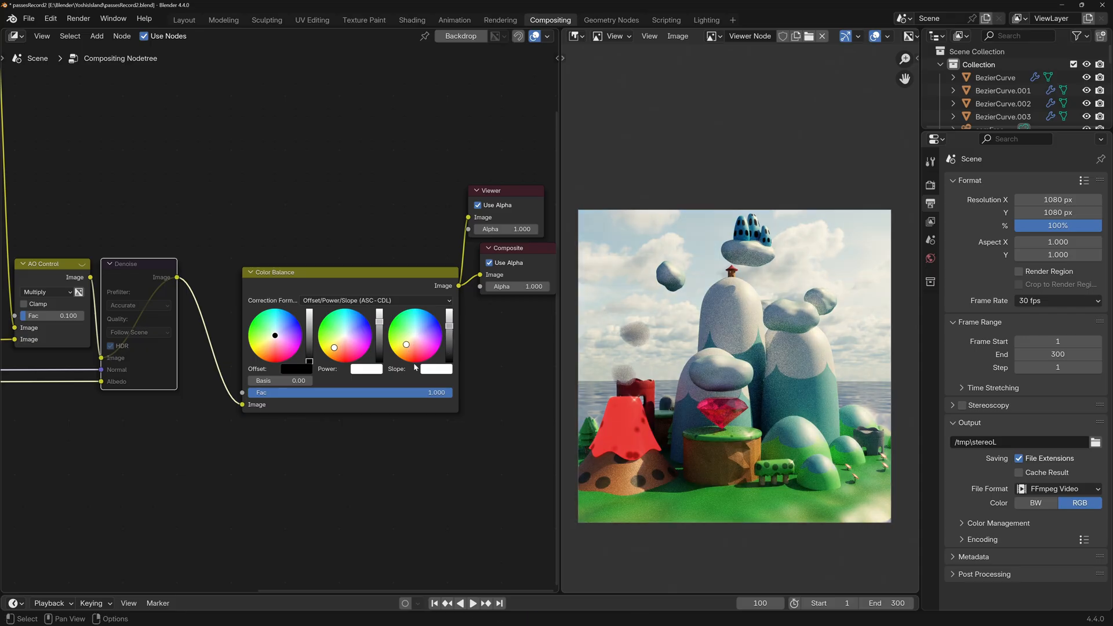
Add an RGB Curves node between Denoise and Color Balance via the 'rgb' search.
type("rgb")
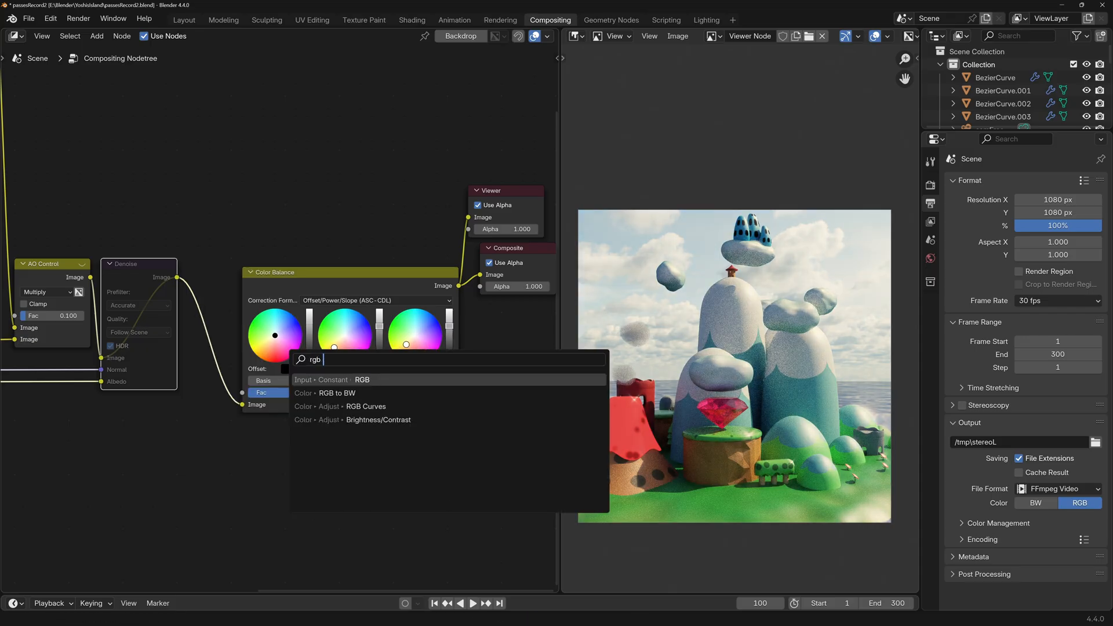
left_click(365, 406)
type("distort")
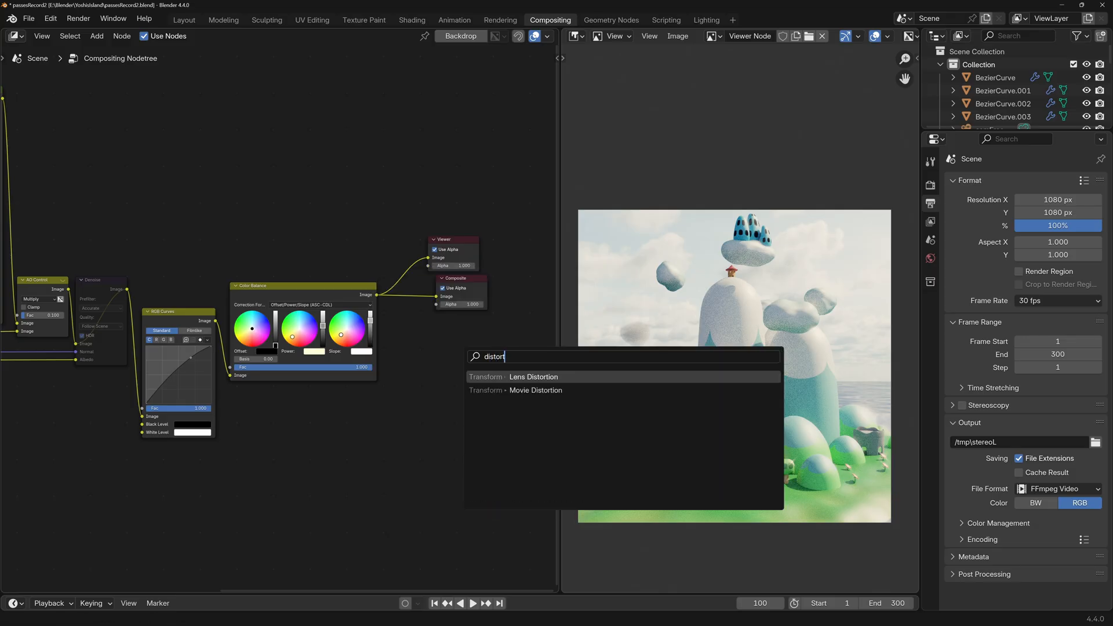
Add a Lens Distortion node after Color Balance with dispersion set to a subtle 0.010.
left_click(533, 377)
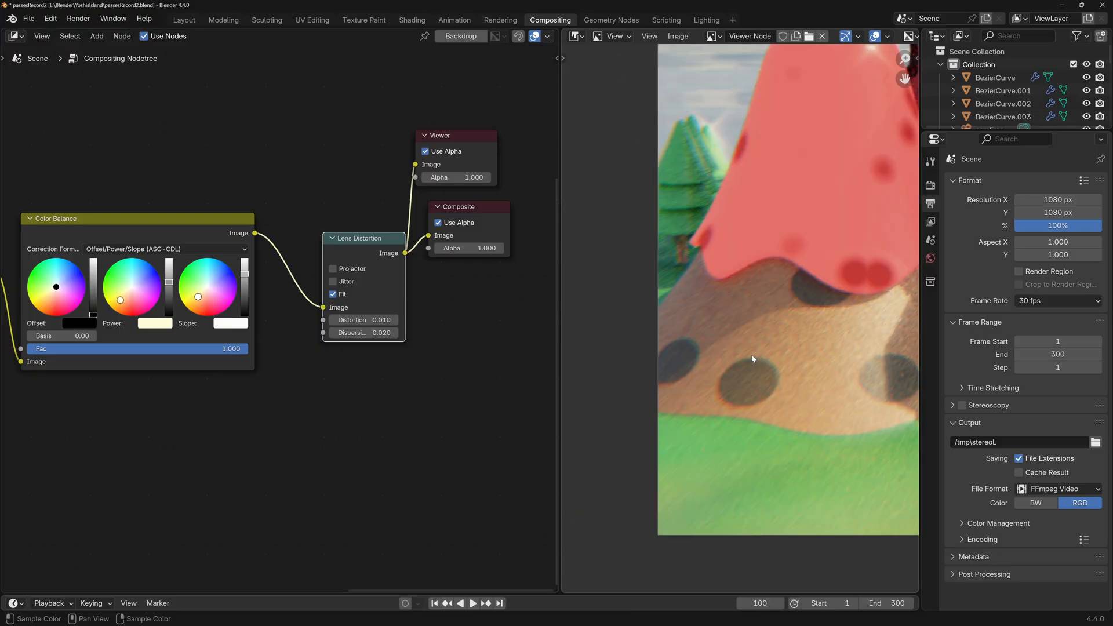
mouse_move(687, 358)
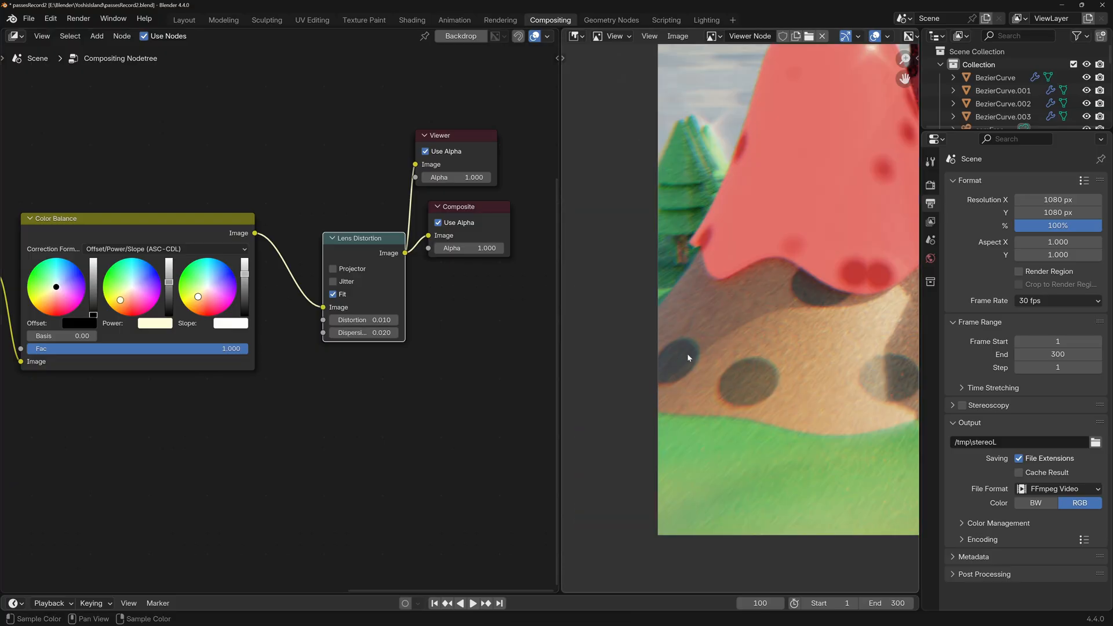
mouse_move(684, 350)
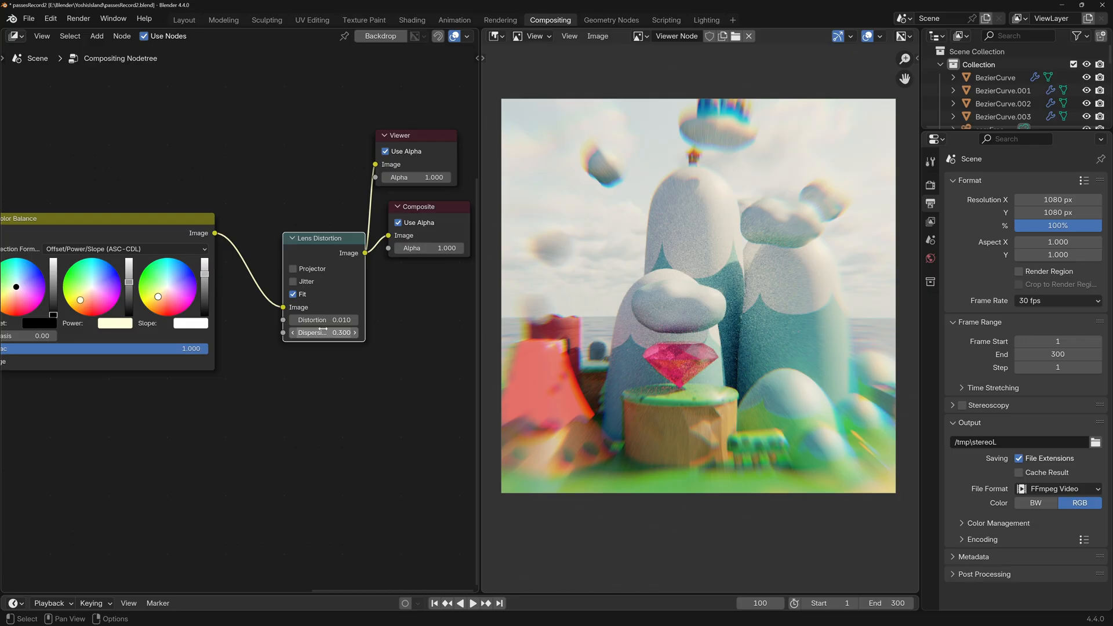
left_click_drag(341, 332, 323, 333)
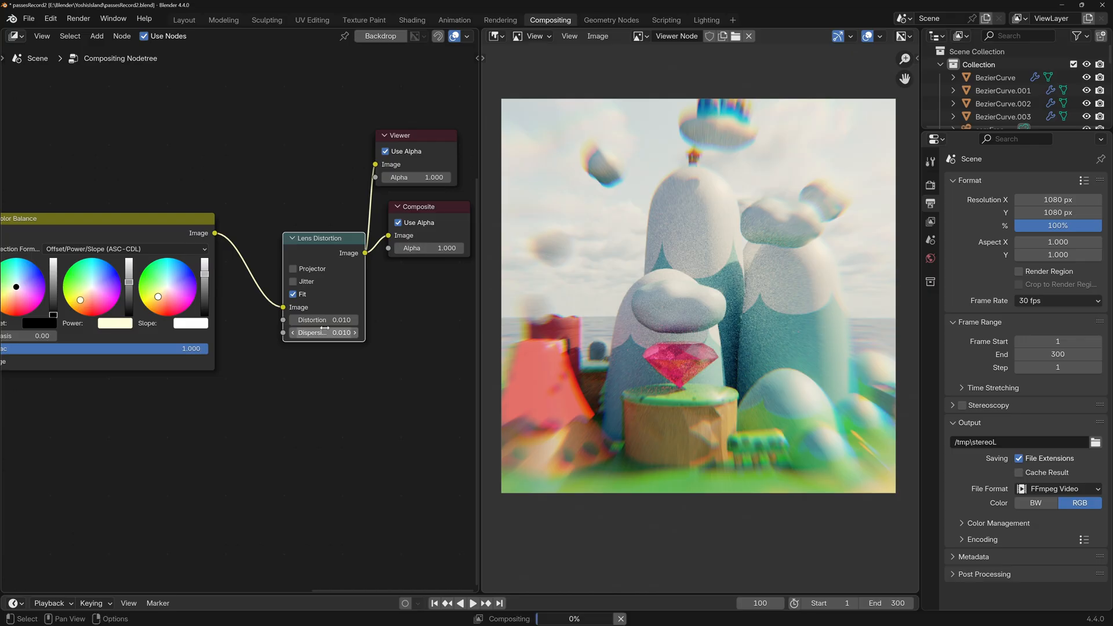
left_click(330, 333)
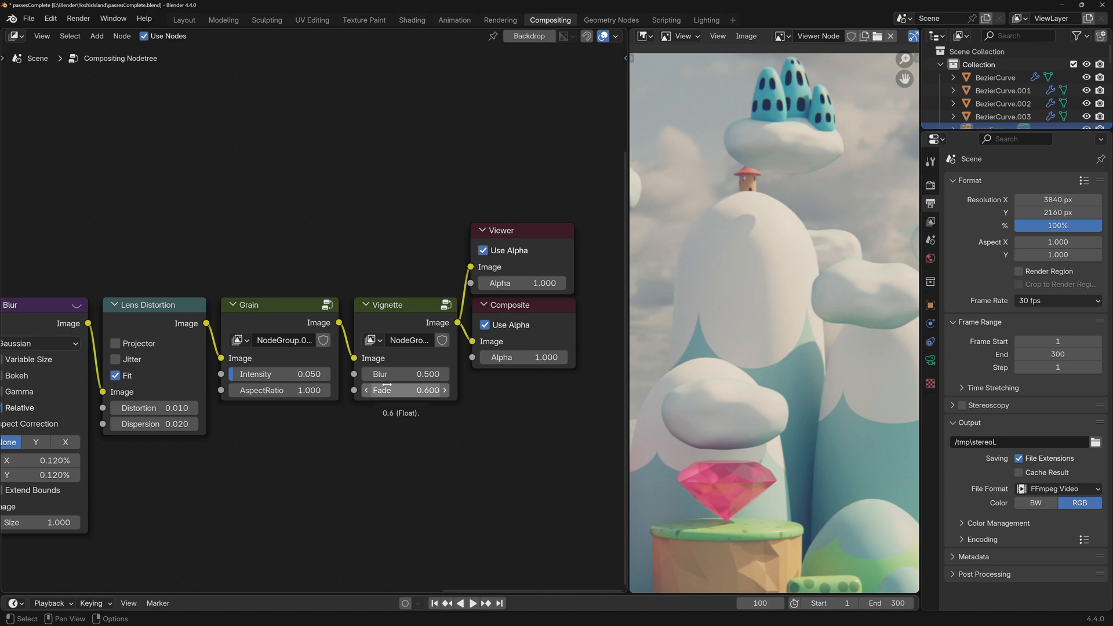
mouse_move(210, 264)
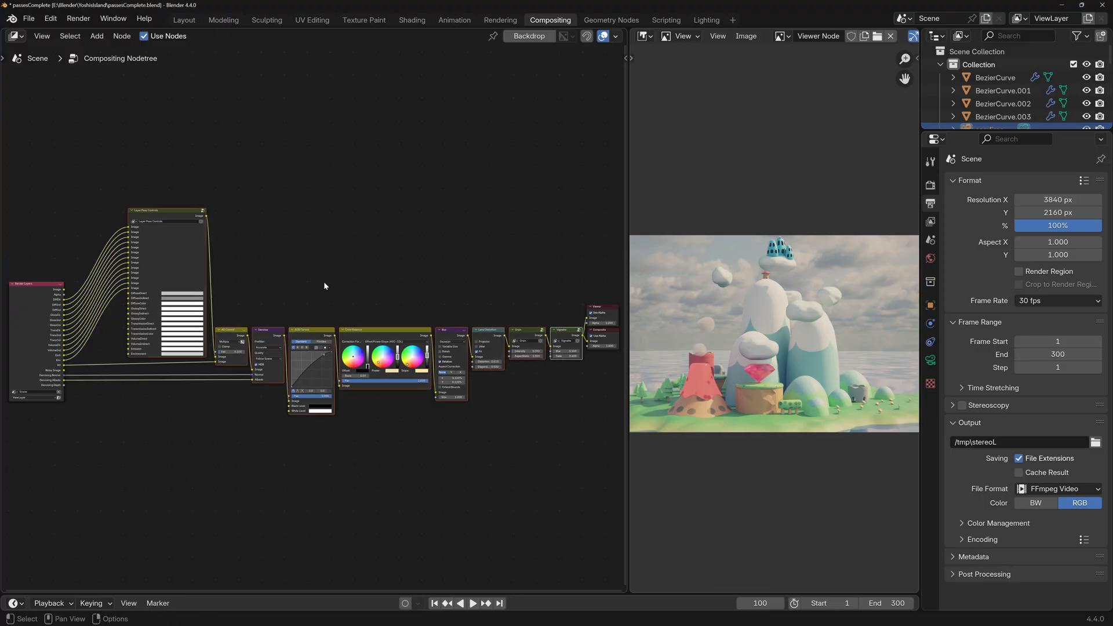
Start a fresh untitled file and switch to its Compositing workspace.
left_click(183, 20)
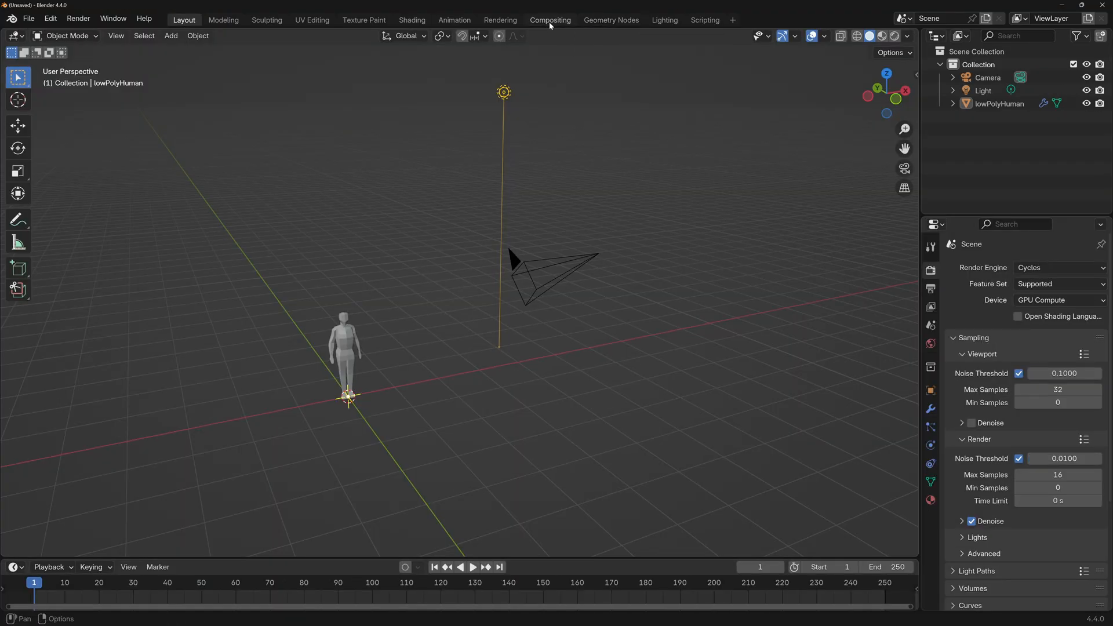
left_click(549, 20)
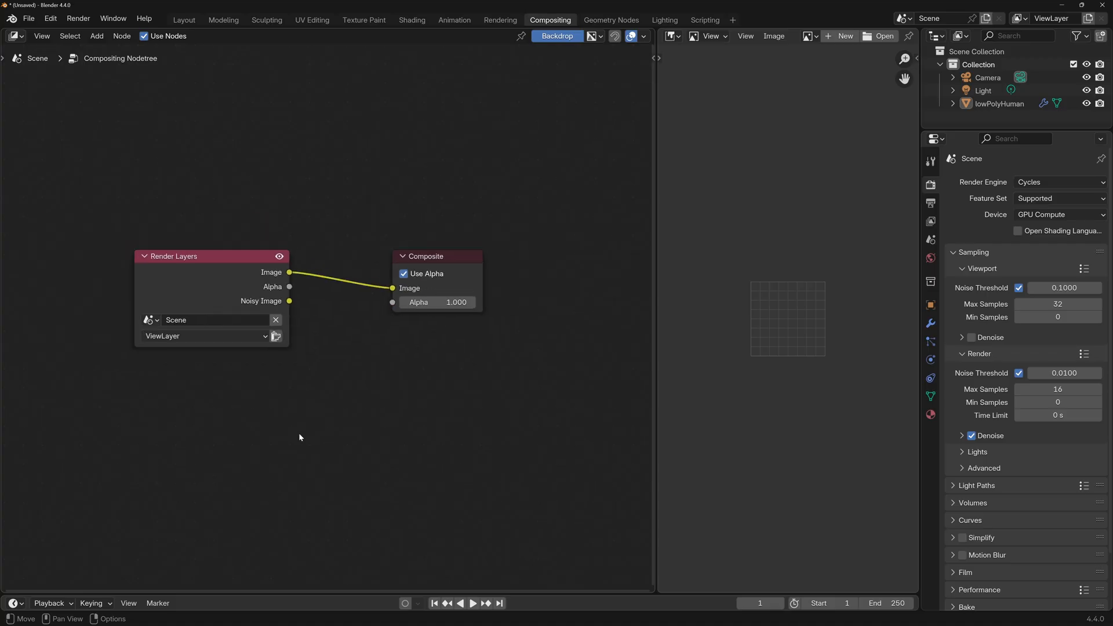
key("ctrl+v")
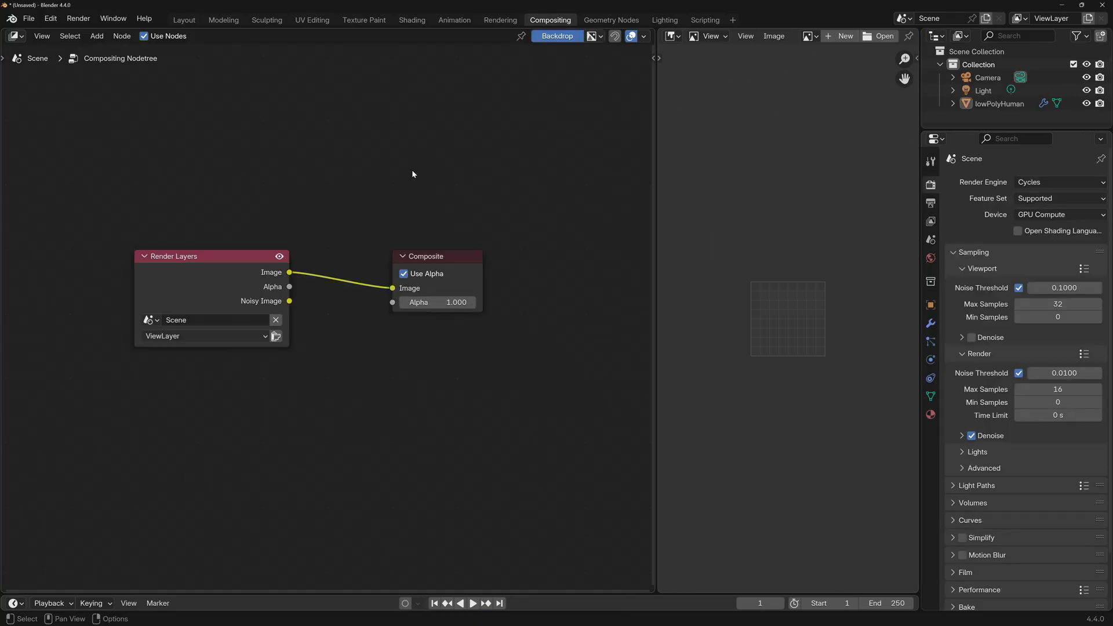
Append the NodeGroup node tree from passesComplete.blend > NodeTree.
left_click(29, 18)
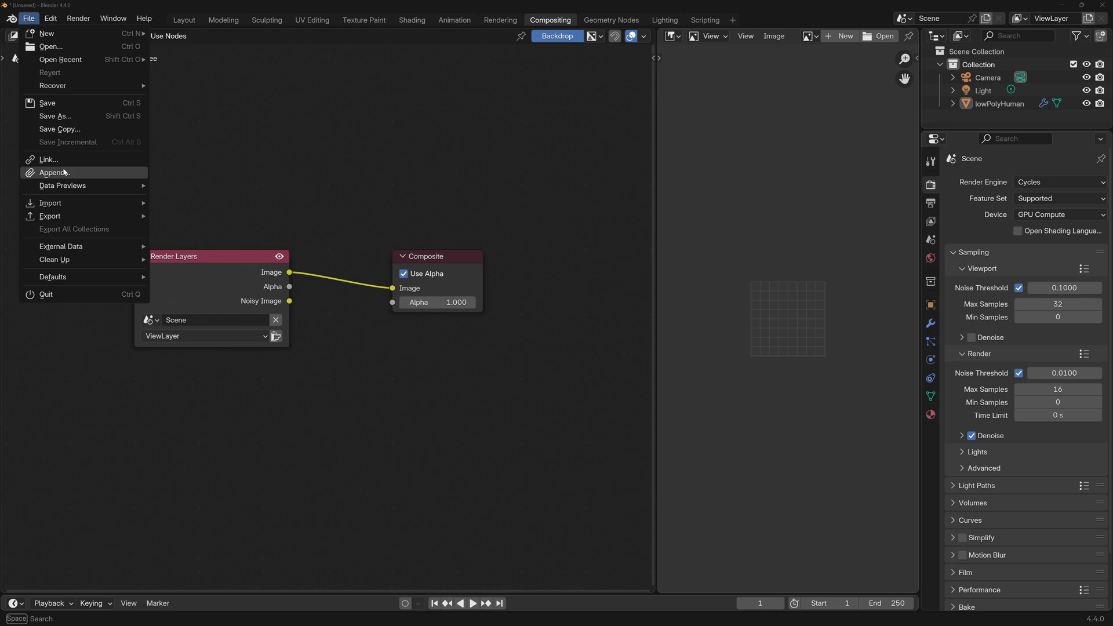
left_click(54, 173)
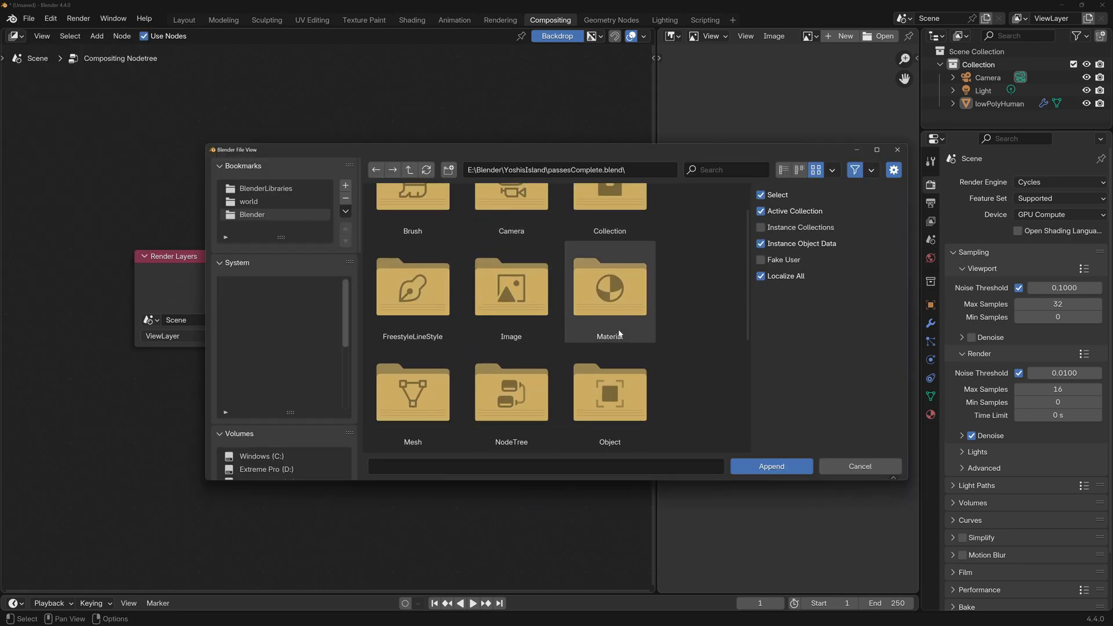
double_click(510, 393)
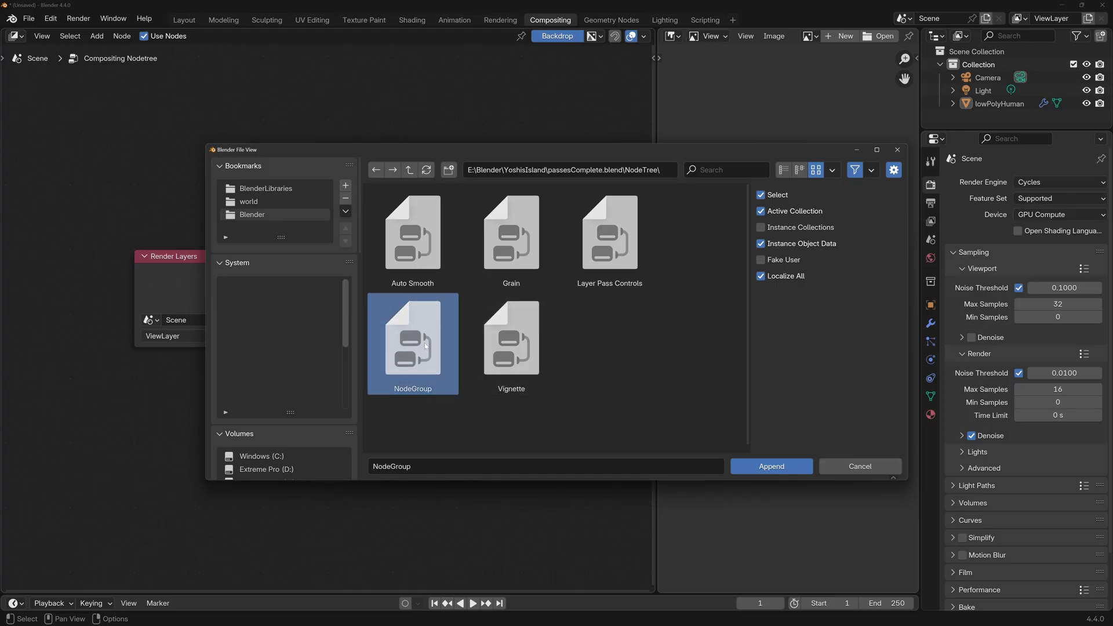
left_click(770, 466)
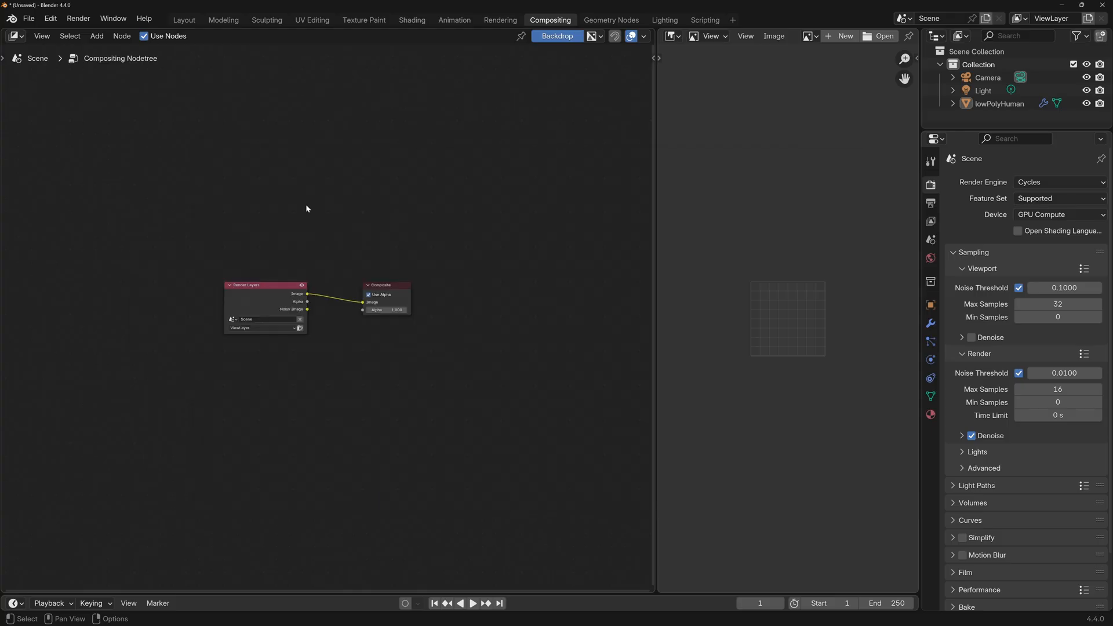
Enable the needed passes and wire Render Layers through the appended chain to Composite.
left_click(96, 36)
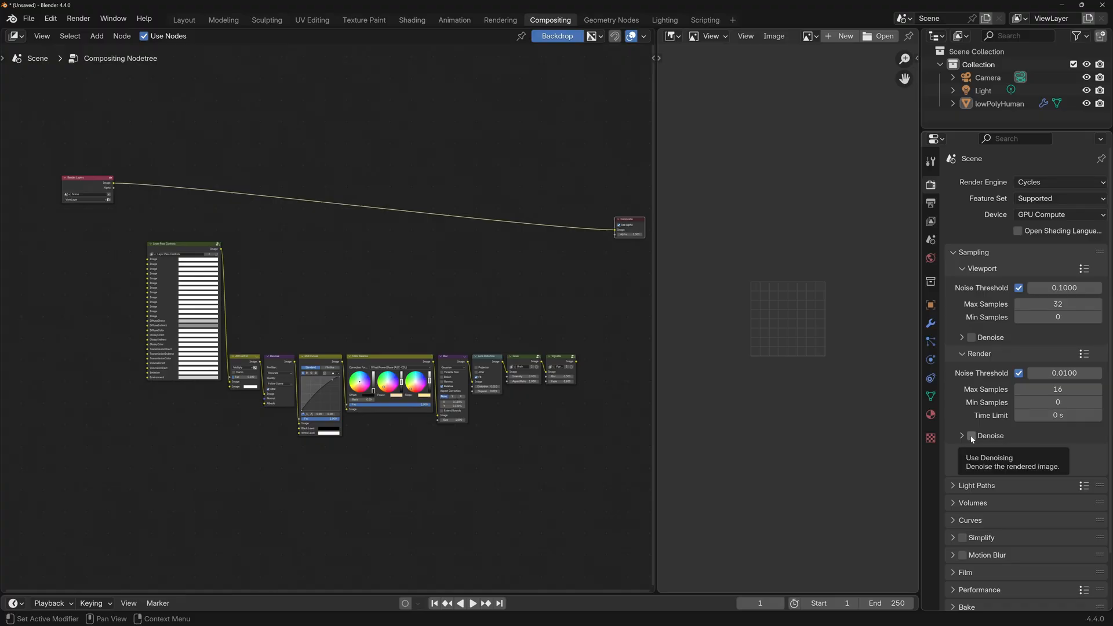
left_click(962, 435)
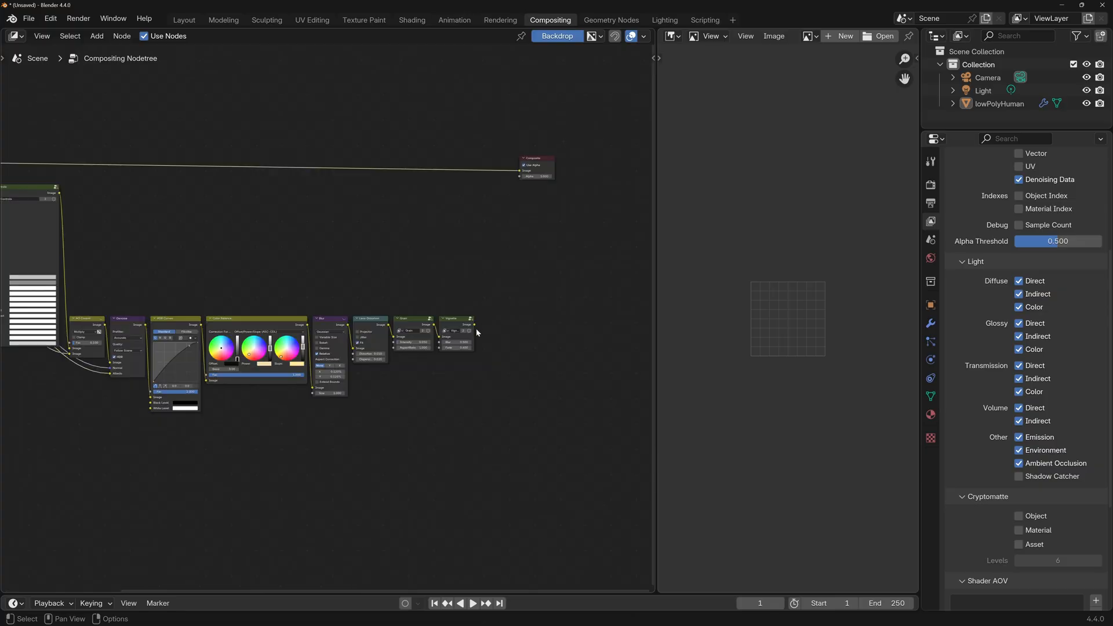
left_click_drag(469, 330, 519, 174)
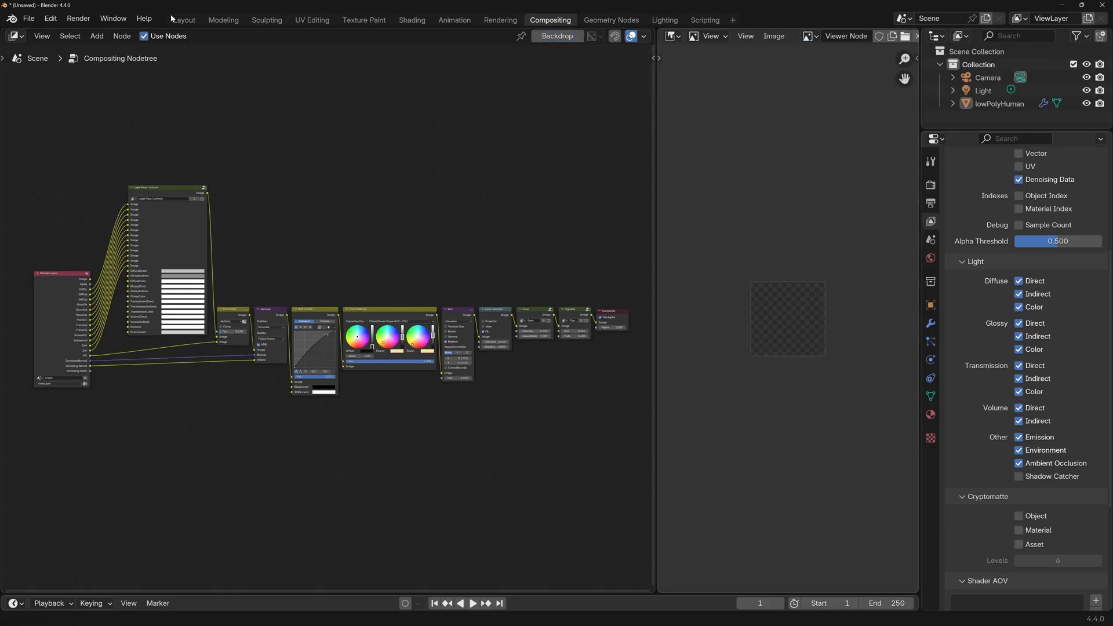
Load passesComplete.blend from Open Recent, visit Layout, and return to Compositing.
left_click(183, 20)
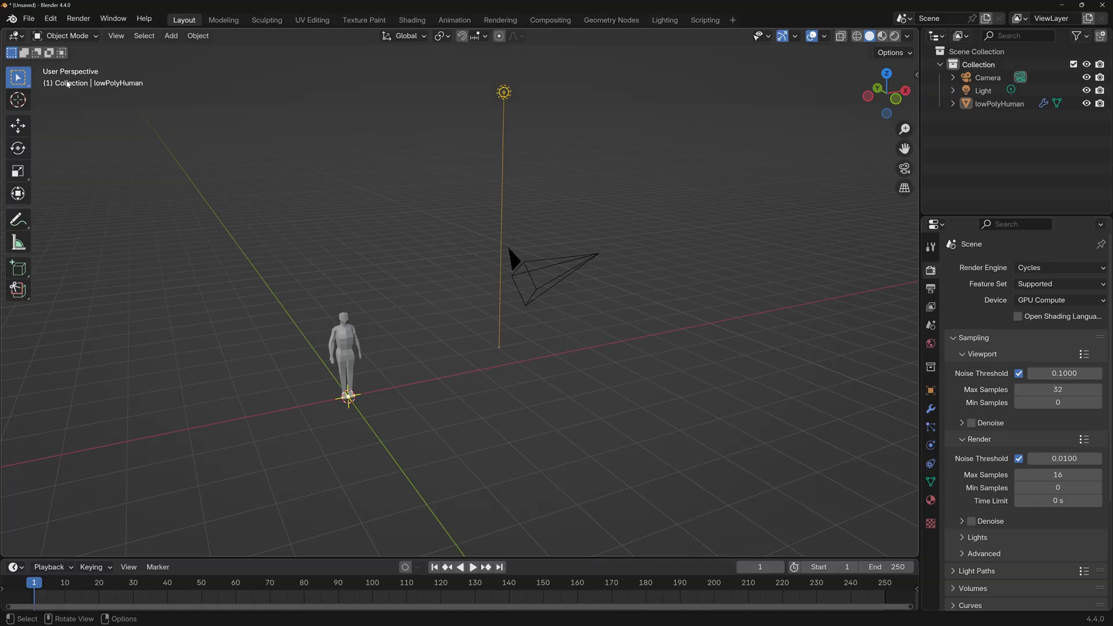
left_click(29, 18)
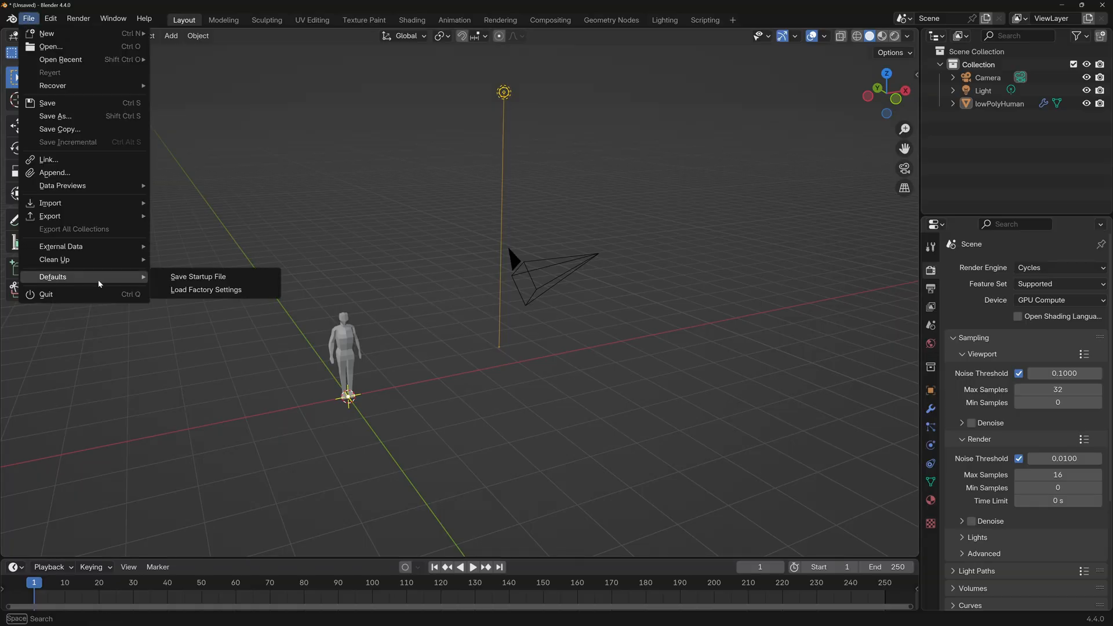
mouse_move(198, 276)
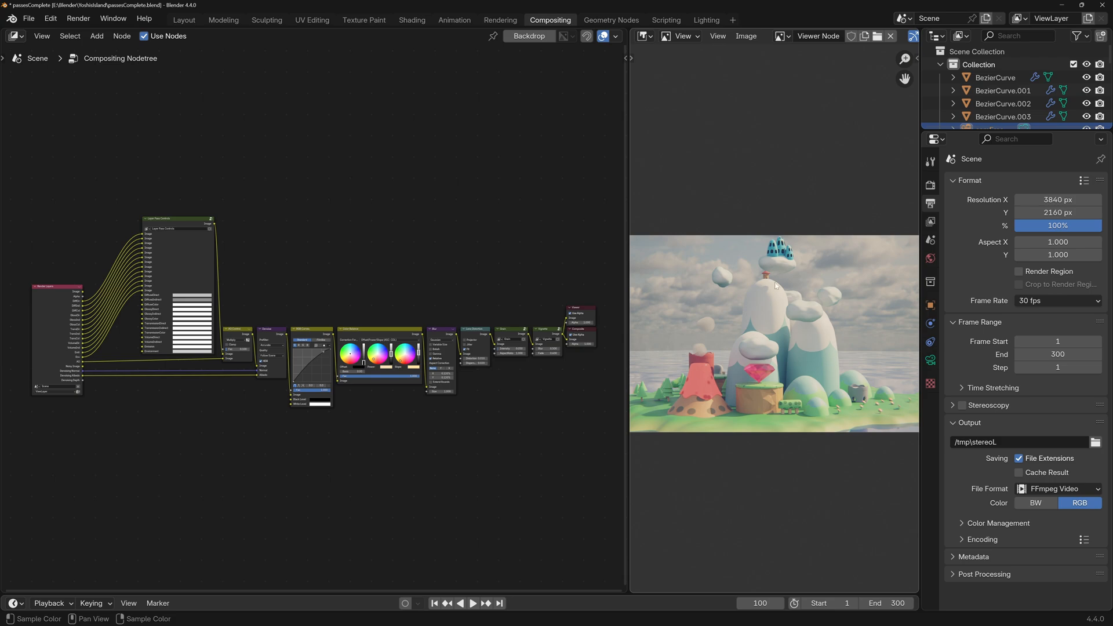
mouse_move(741, 409)
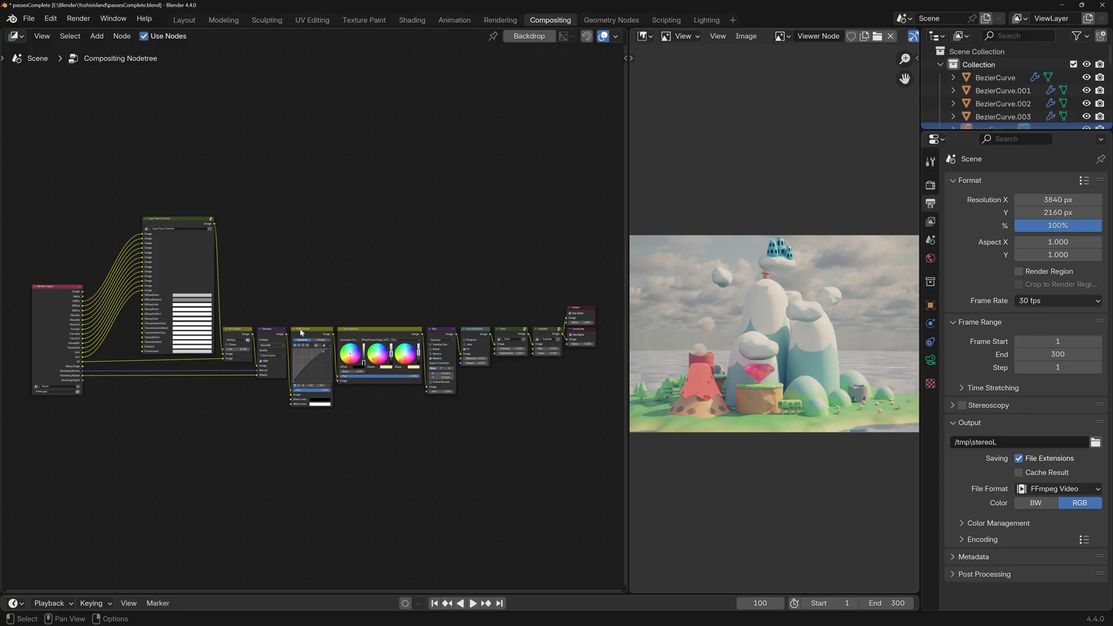
left_click(28, 18)
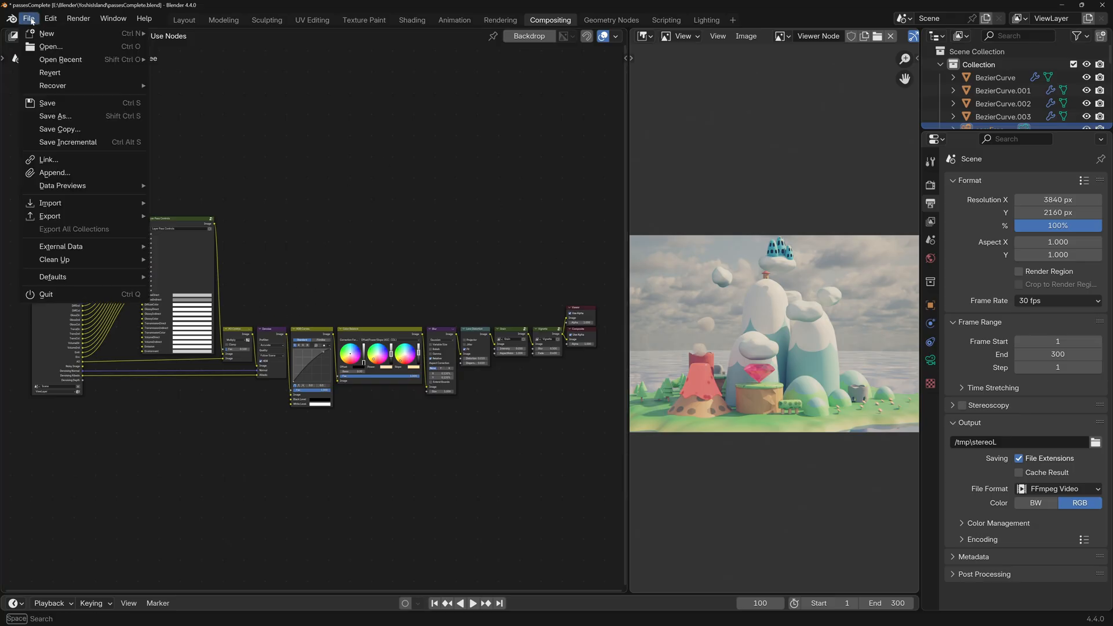
mouse_move(52, 276)
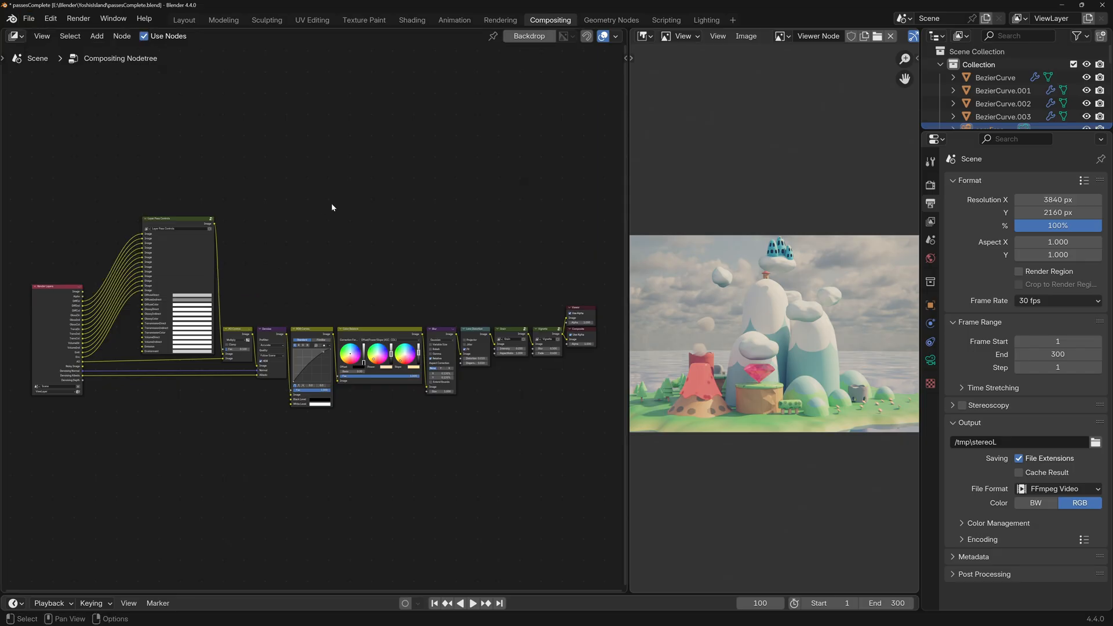
mouse_move(185, 50)
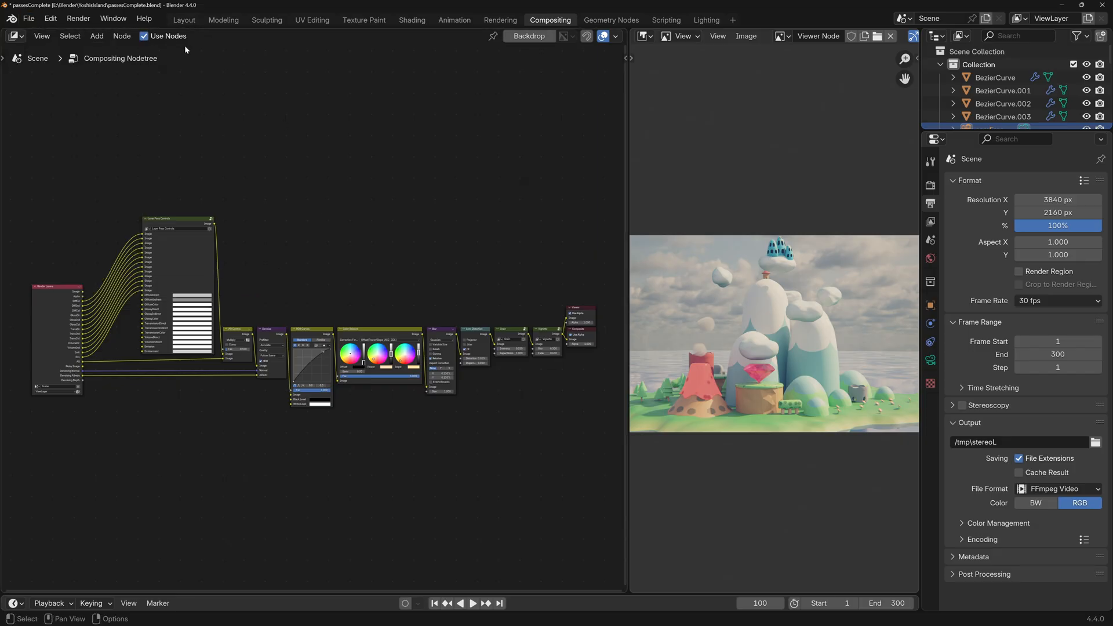
left_click(184, 19)
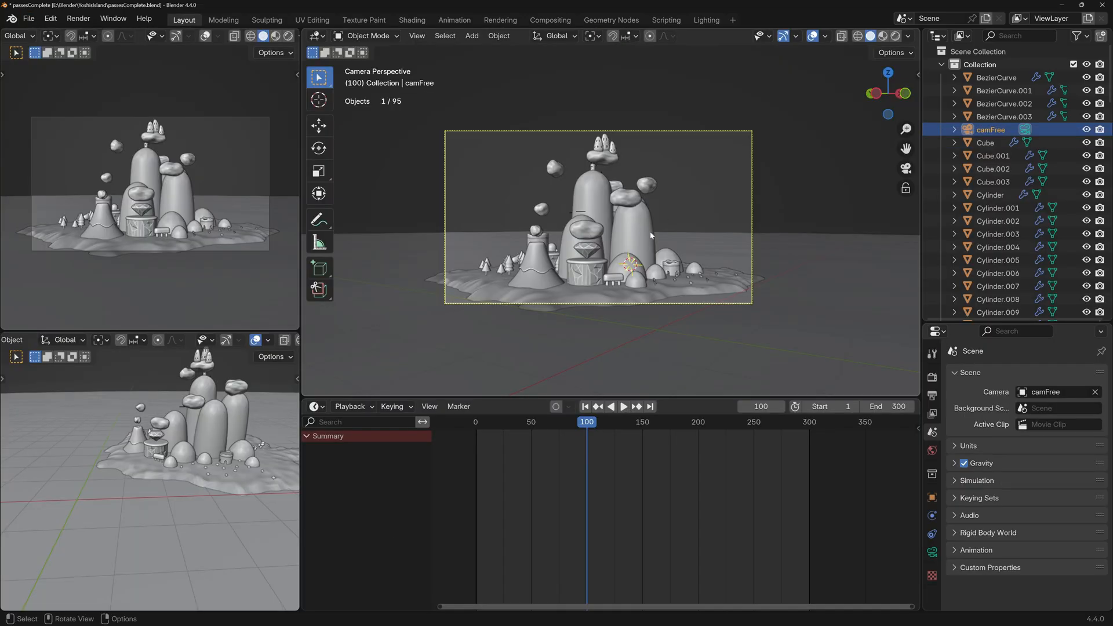
left_click(548, 19)
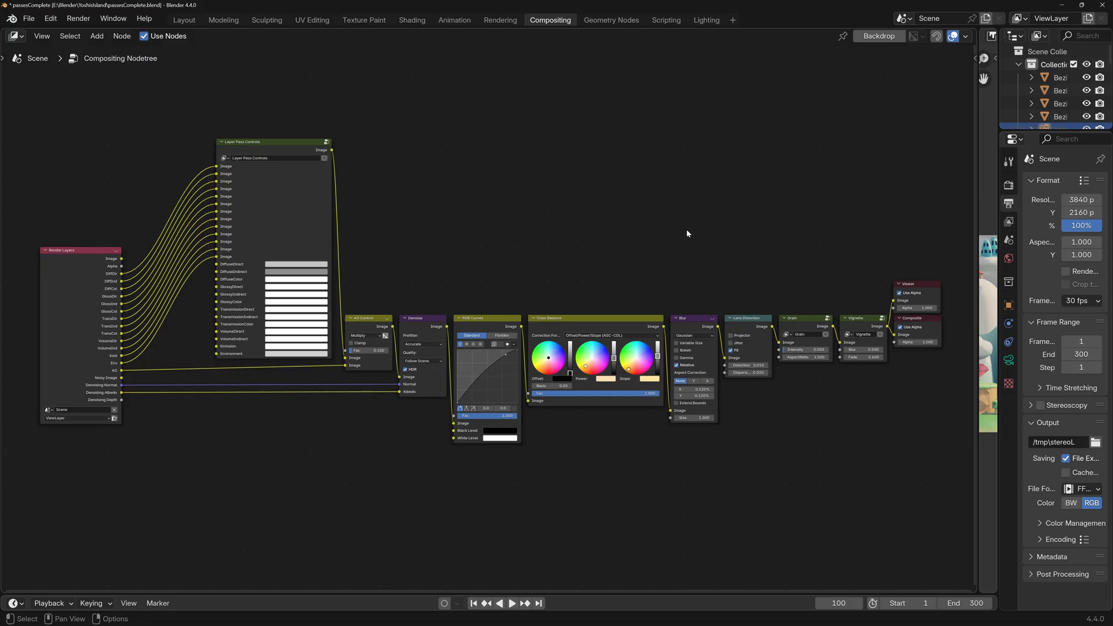